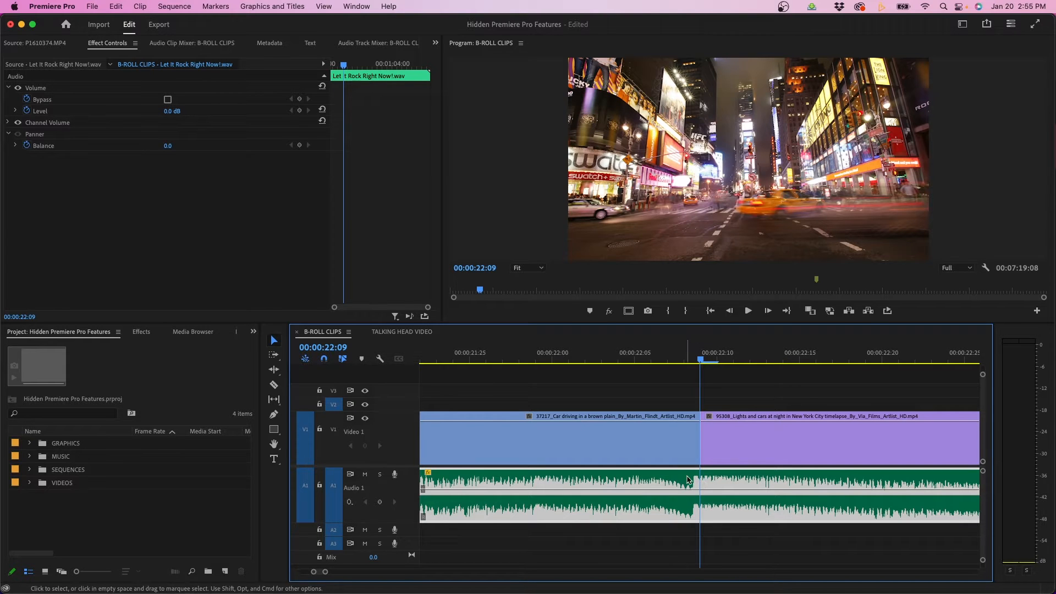
{"action": "mouse_move", "coordinate": [721, 492]}
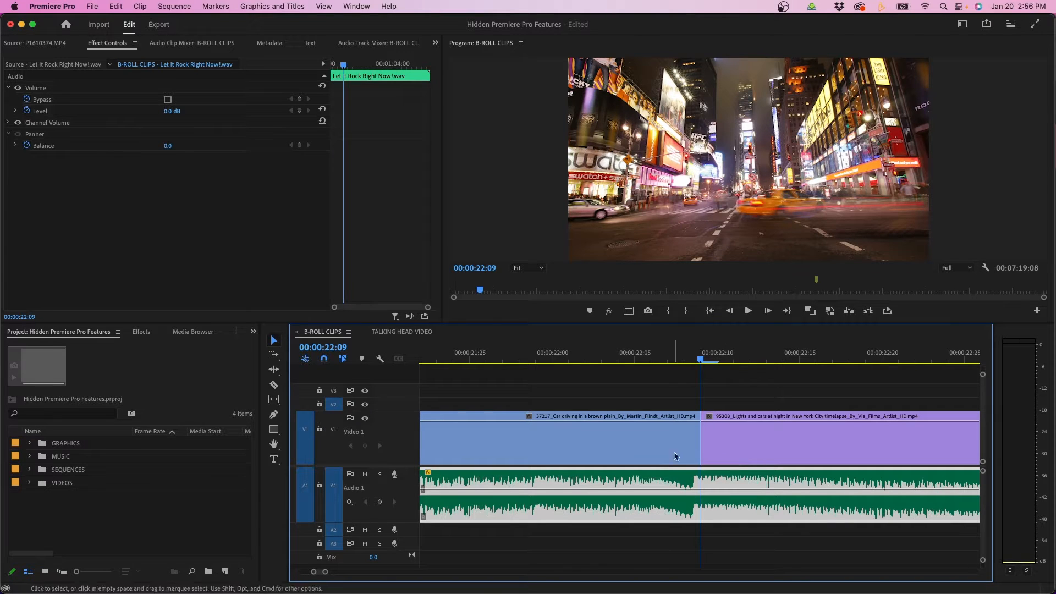
{"action": "mouse_move", "coordinate": [653, 439]}
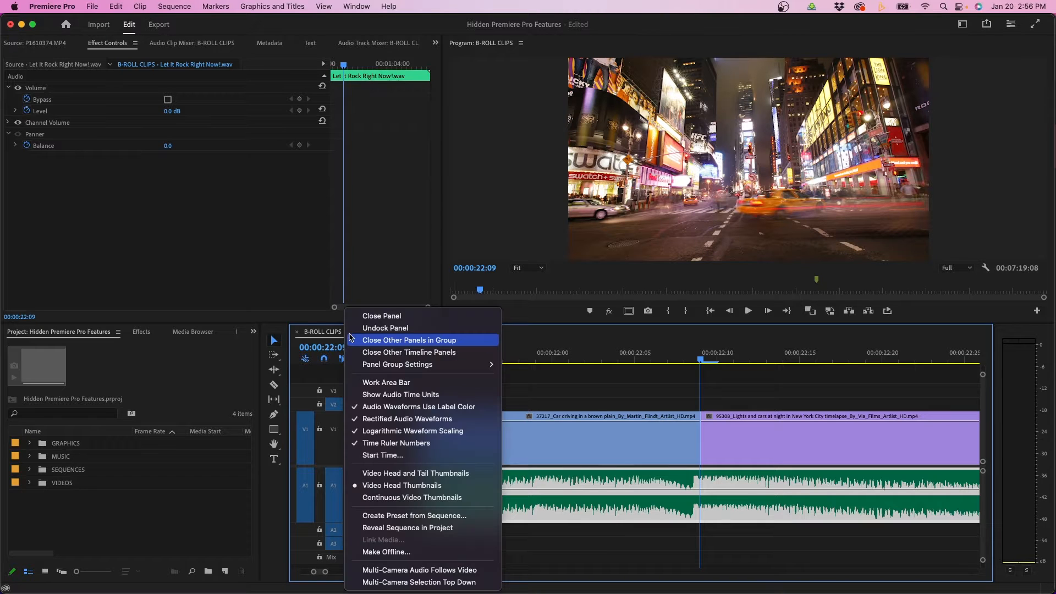
{"action": "mouse_move", "coordinate": [400, 393]}
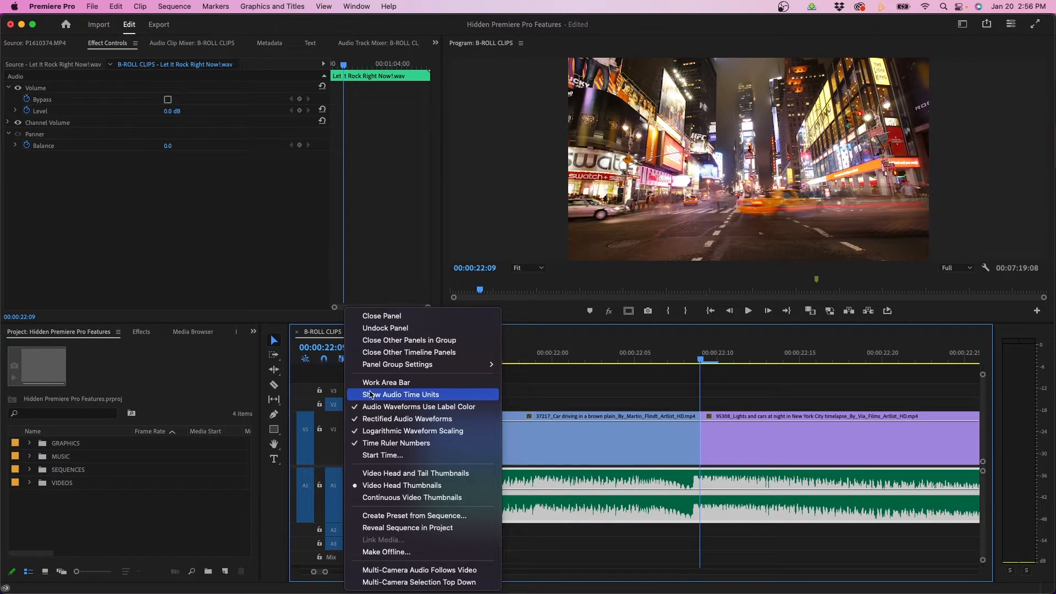
Enable Show Audio Time Units from the sequence panel menu
{"action": "left_click", "coordinate": [403, 394]}
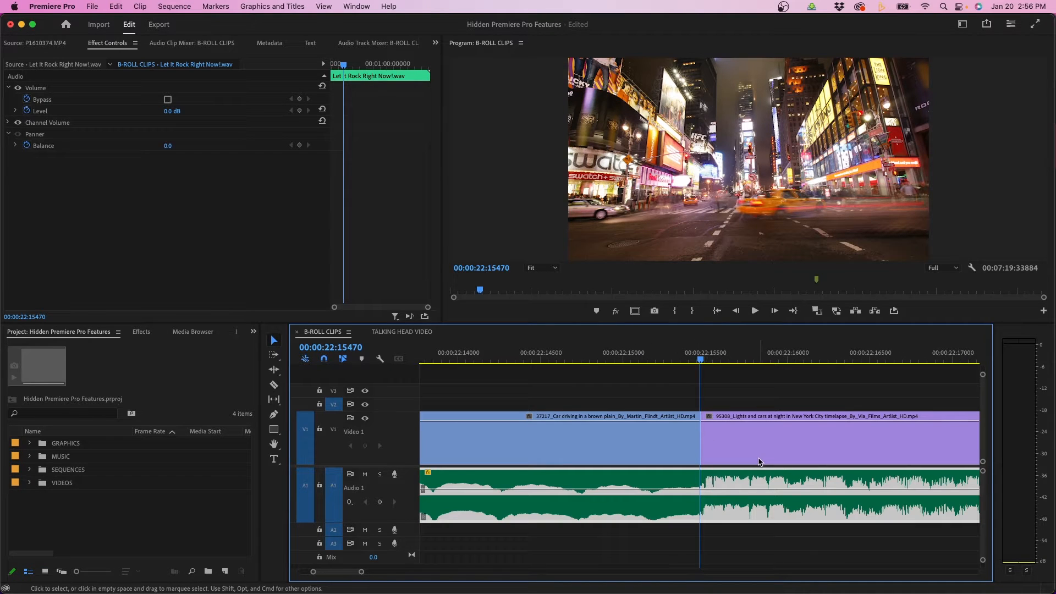
Switch to the TALKING HEAD VIDEO sequence and select the two talking head clips
{"action": "left_click", "coordinate": [401, 331]}
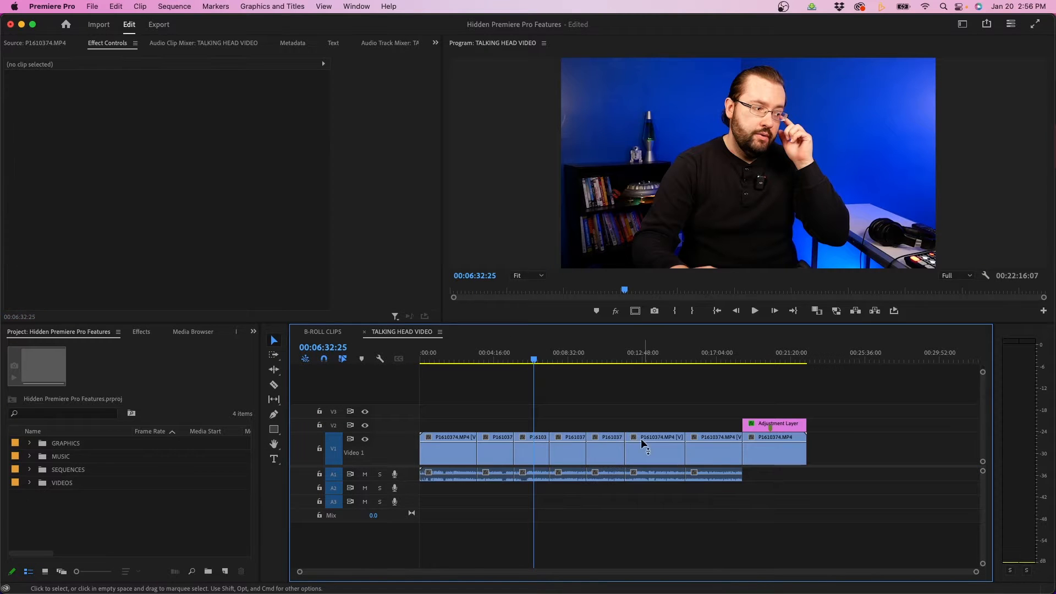
{"action": "left_click", "coordinate": [605, 448]}
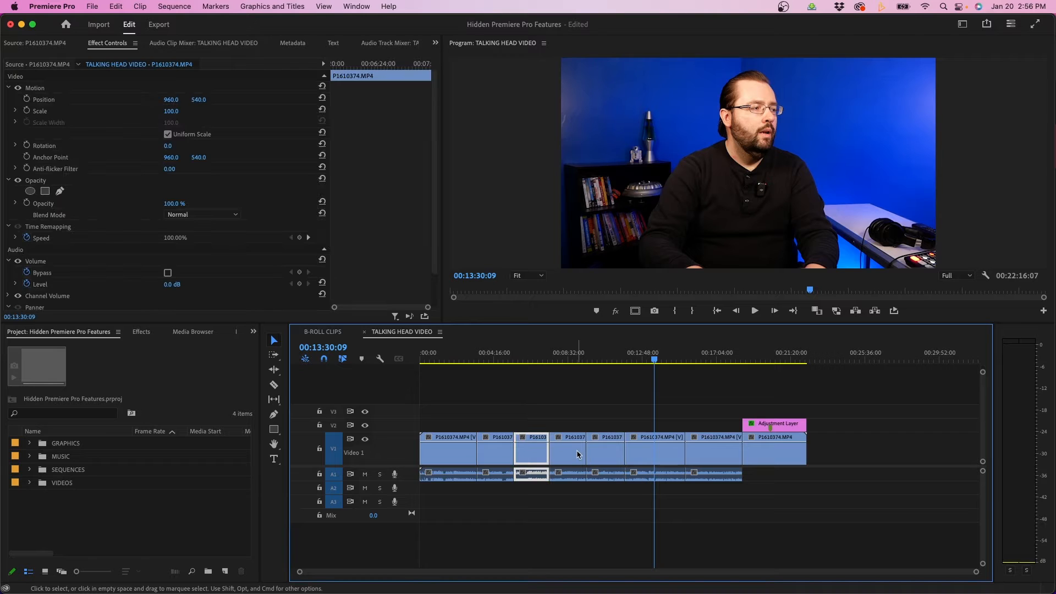
{"action": "left_click", "coordinate": [653, 453]}
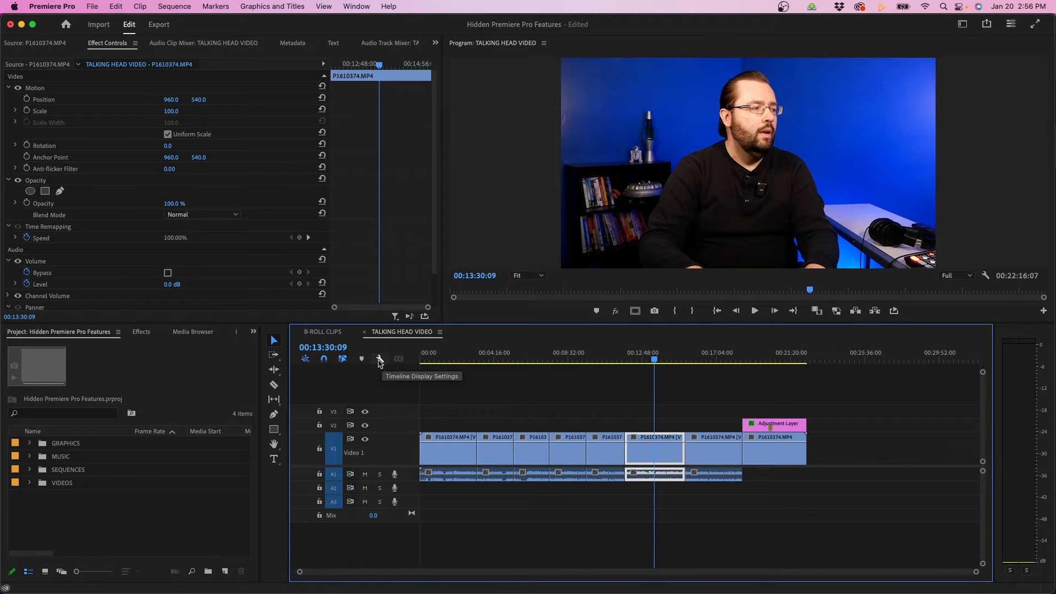
Toggle Show Audio Keyframes in the Timeline Display Settings
{"action": "left_click", "coordinate": [379, 358]}
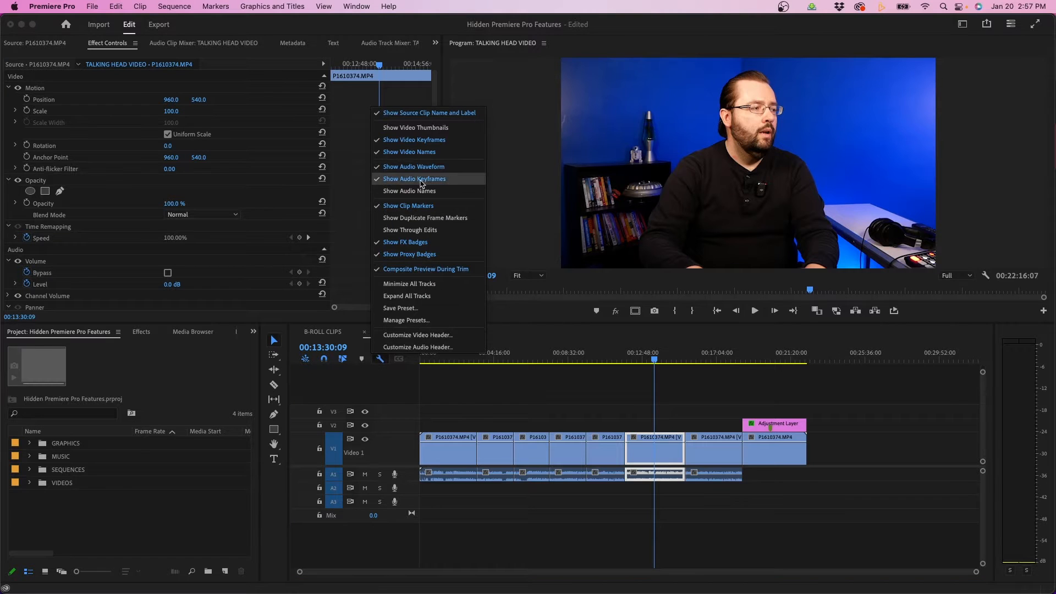
{"action": "left_click", "coordinate": [415, 179]}
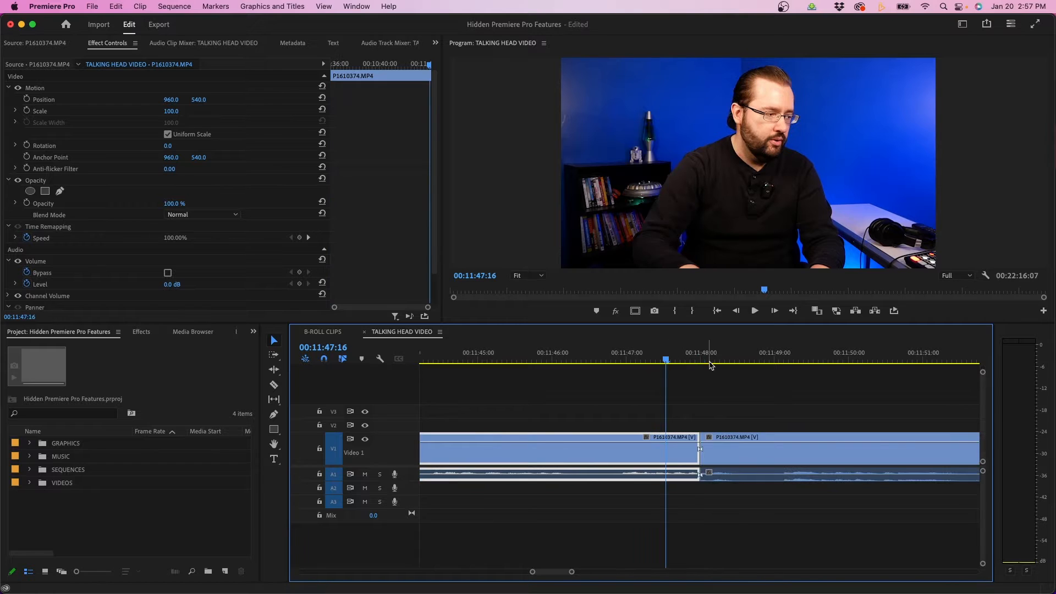
{"action": "left_click", "coordinate": [754, 310]}
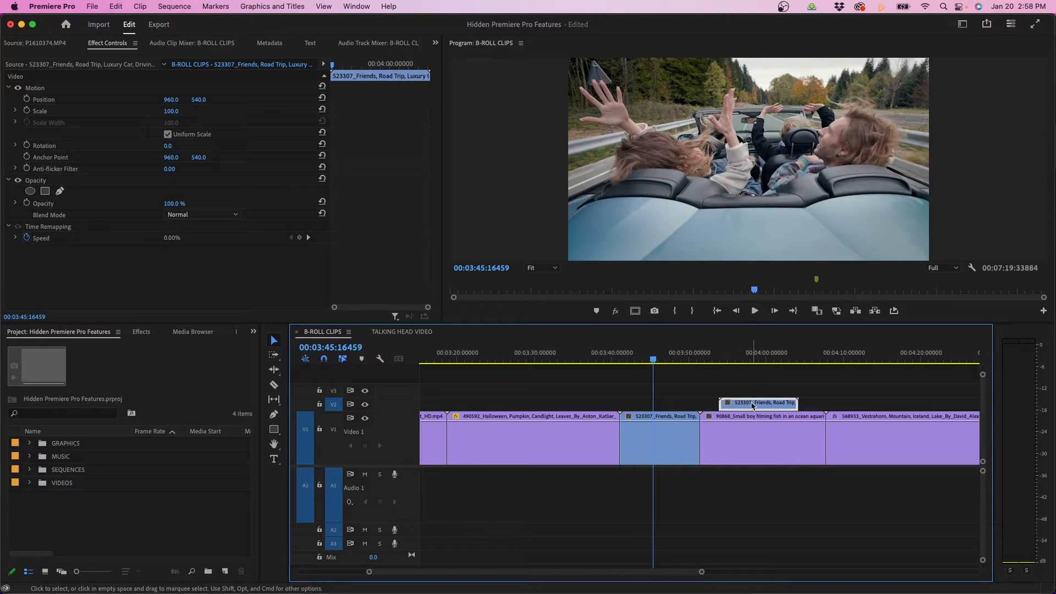
Select the Friends Road Trip clip in the B-ROLL CLIPS sequence for copying
{"action": "left_click", "coordinate": [670, 440]}
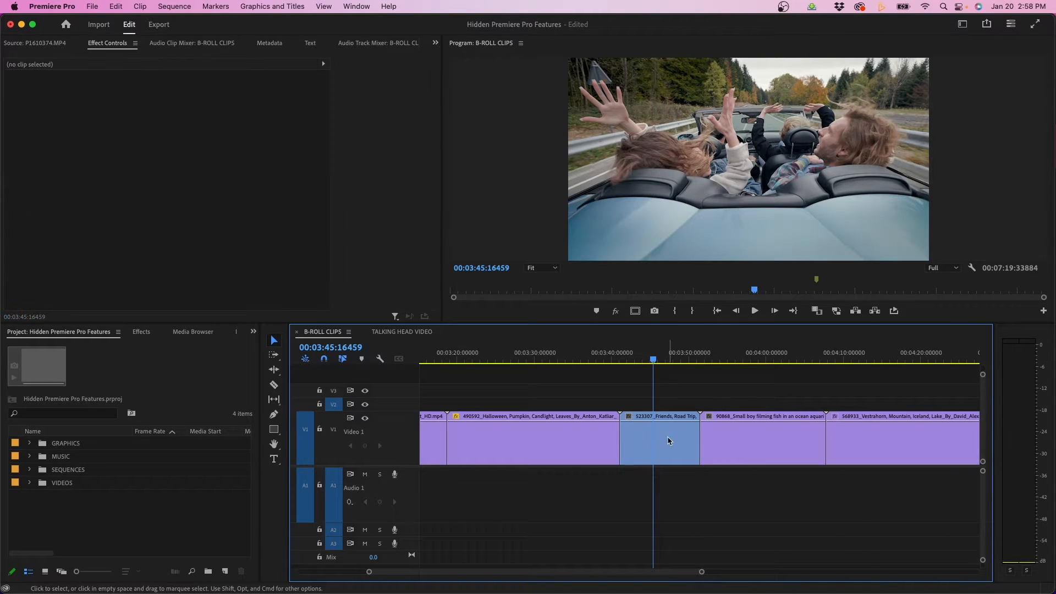
{"action": "left_click", "coordinate": [659, 440]}
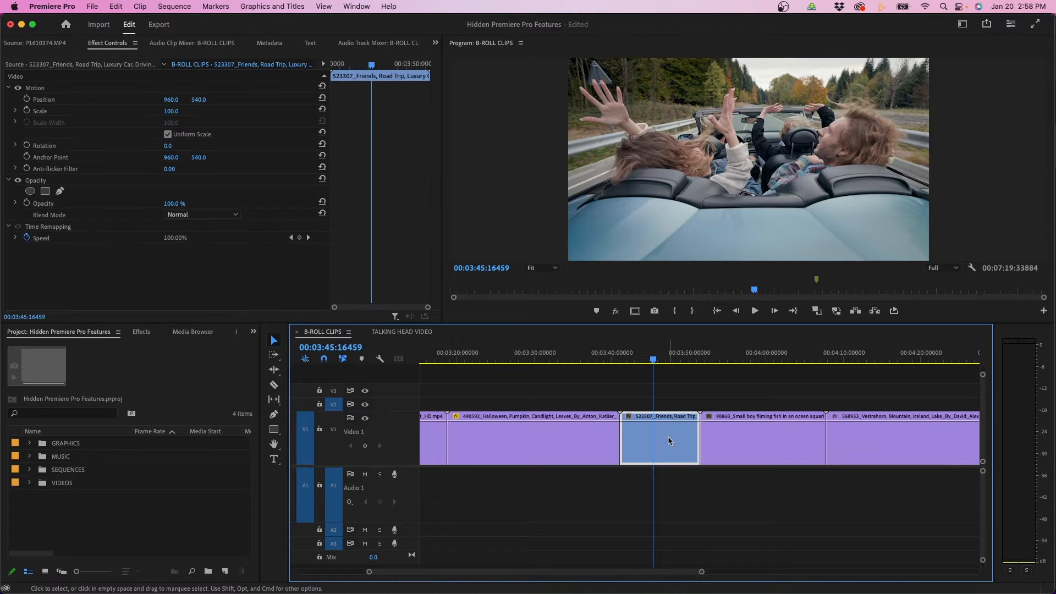
{"action": "left_click", "coordinate": [740, 358]}
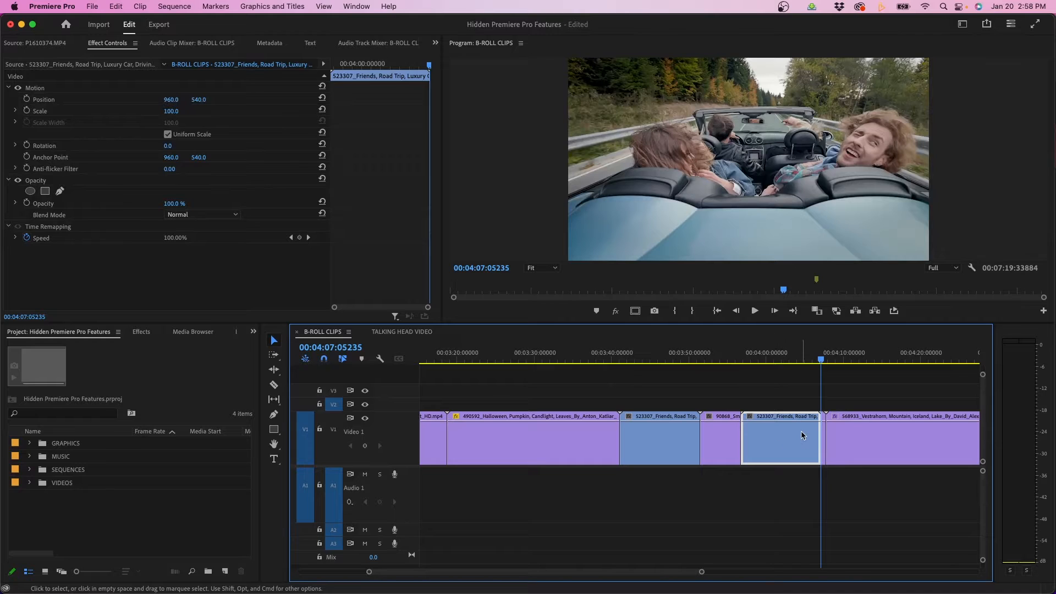
{"action": "mouse_move", "coordinate": [334, 431]}
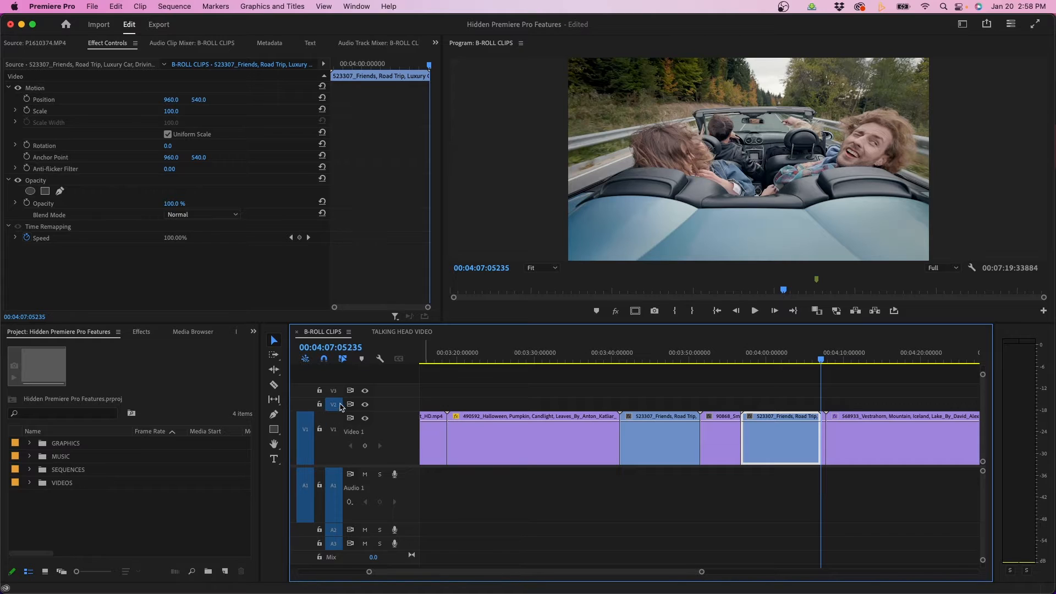
{"action": "mouse_move", "coordinate": [785, 442]}
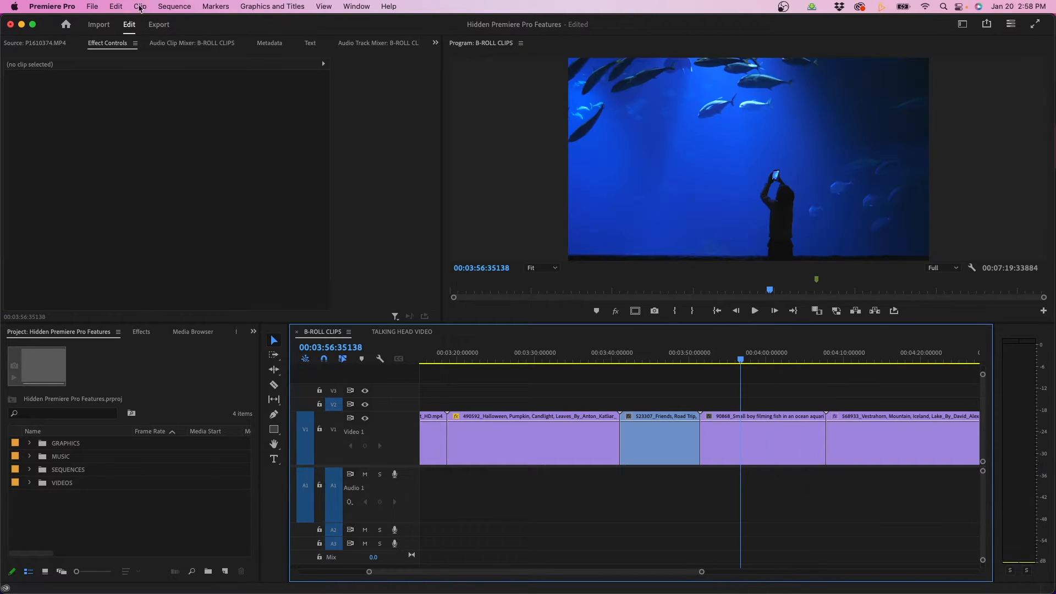
In Keyboard Shortcuts, search 'paste' and assign Cmd+V to Paste To Same Track
{"action": "left_click", "coordinate": [52, 7]}
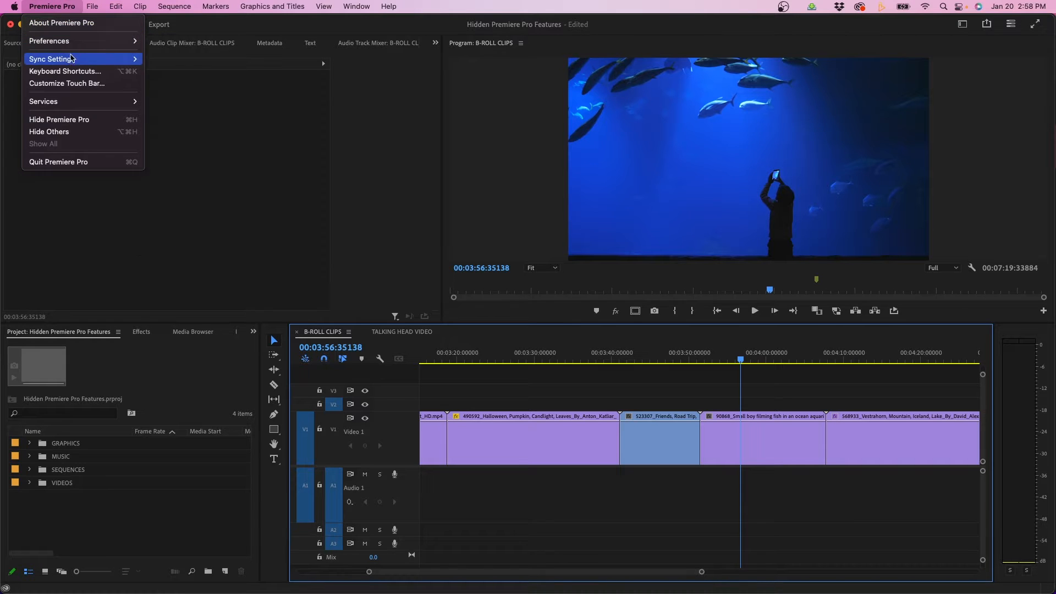
{"action": "left_click", "coordinate": [65, 70]}
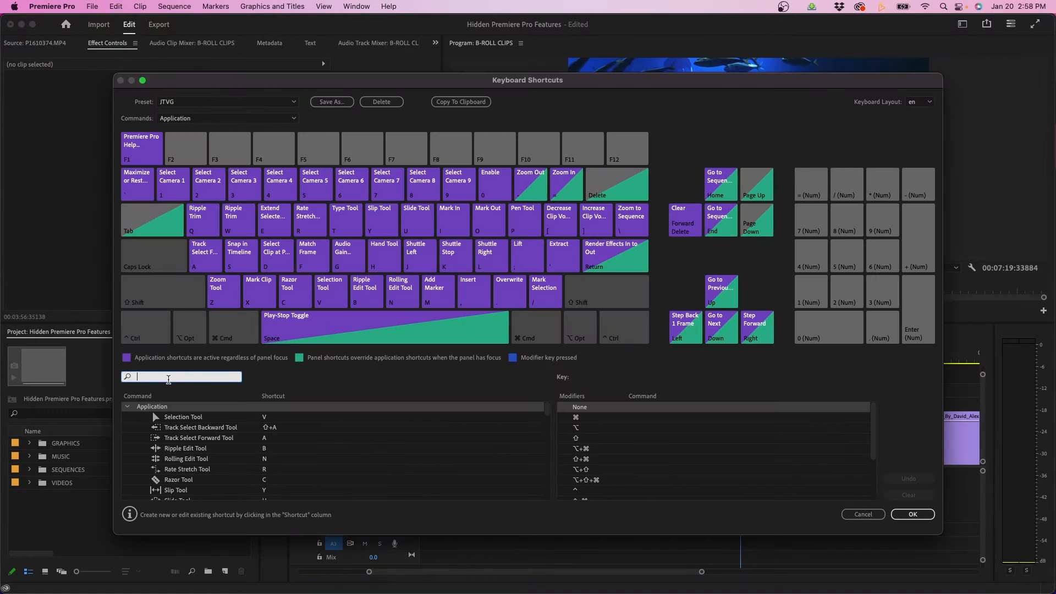
{"action": "type", "text": "paste"}
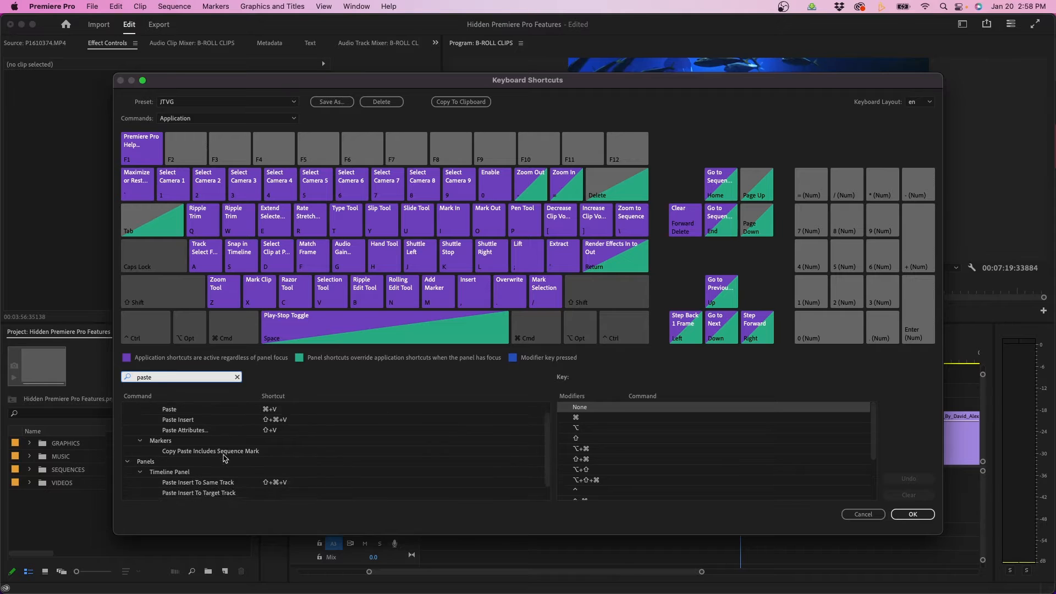
{"action": "scroll", "scroll_direction": "down", "scroll_amount": 3}
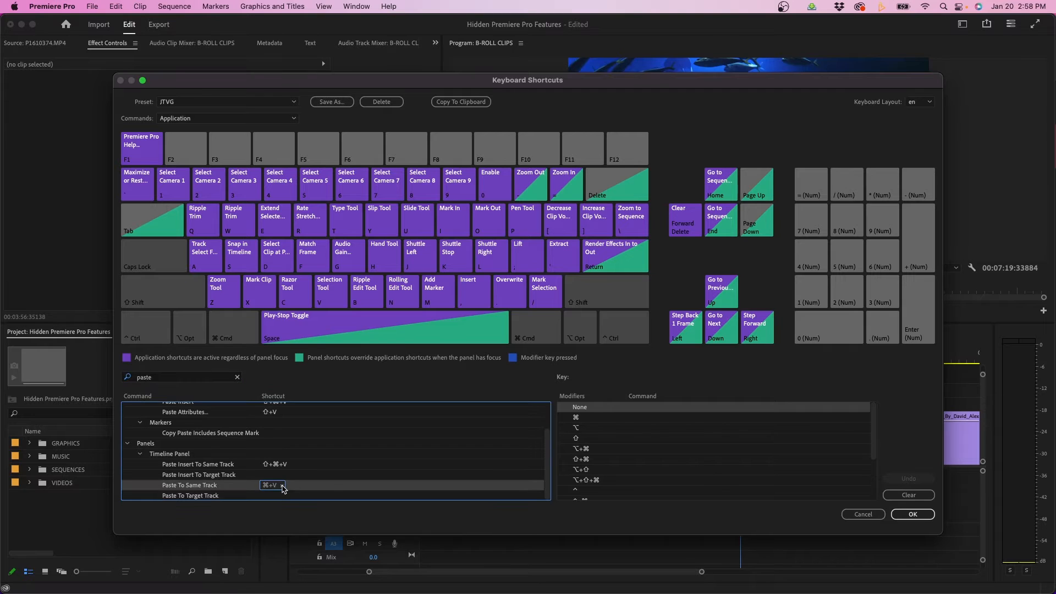
{"action": "left_click", "coordinate": [190, 496]}
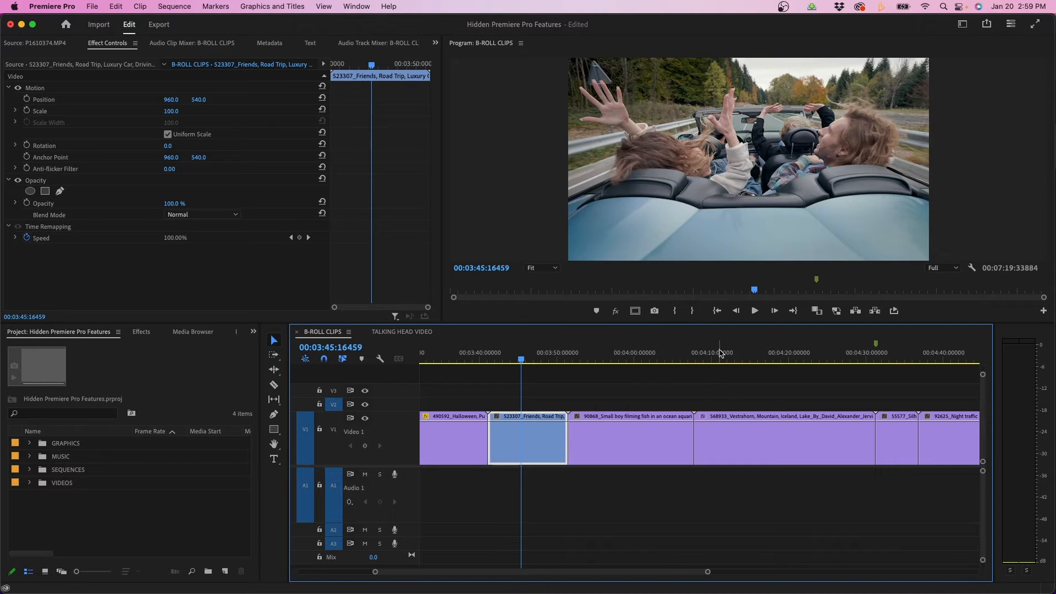
{"action": "left_click", "coordinate": [666, 362]}
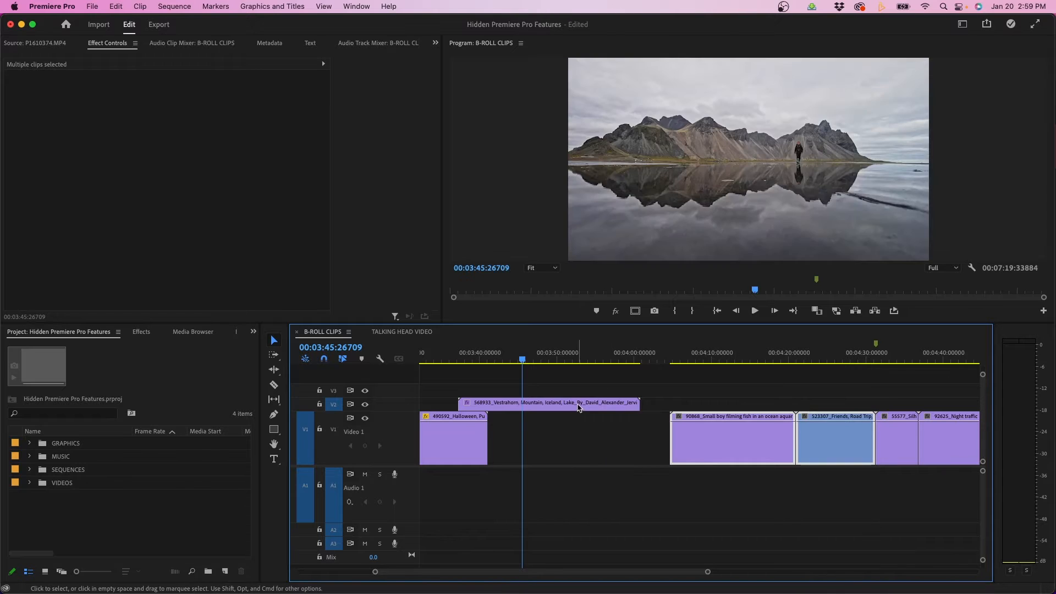
{"action": "left_click_drag", "start_coordinate": [546, 403], "coordinate": [575, 438]}
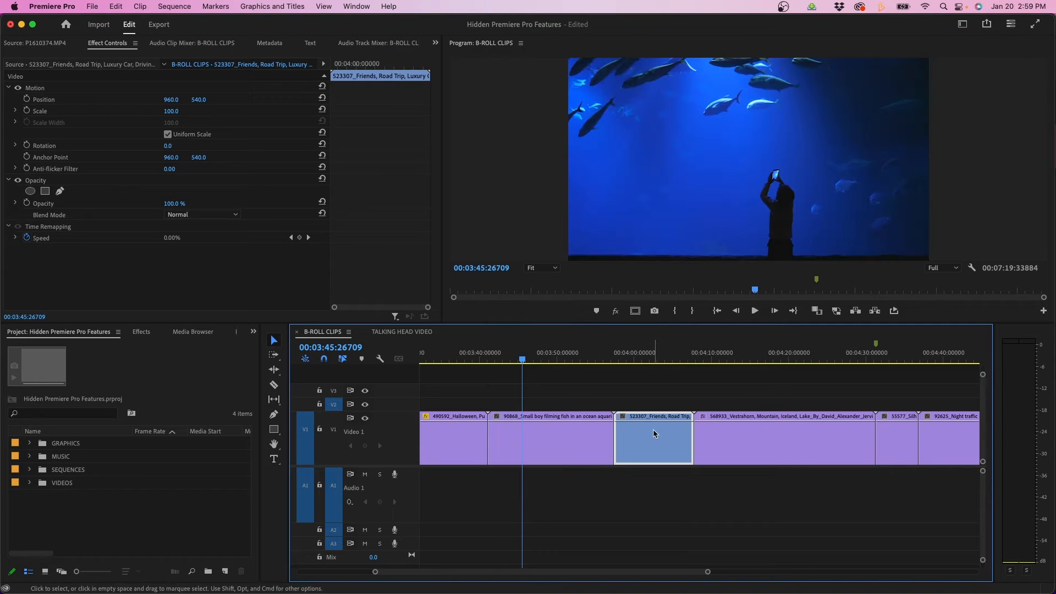
{"action": "mouse_move", "coordinate": [646, 443]}
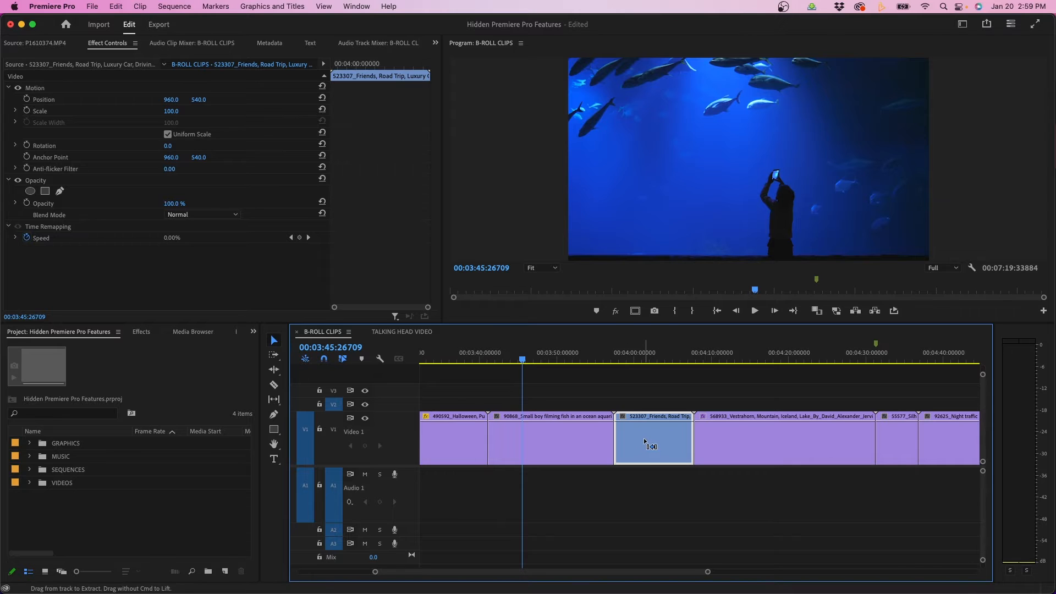
{"action": "left_click_drag", "start_coordinate": [652, 441], "coordinate": [876, 442]}
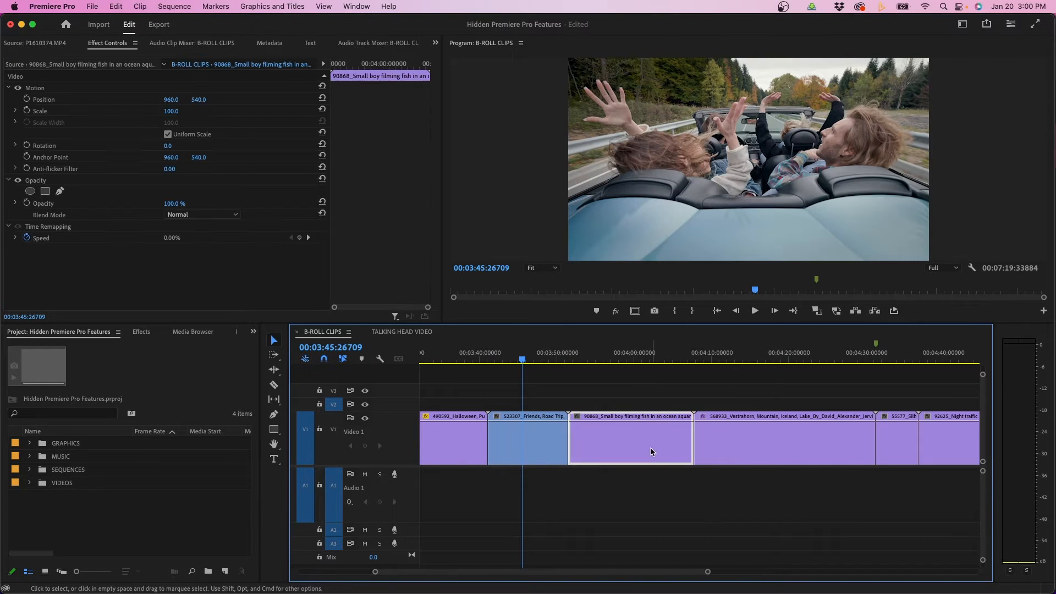
{"action": "mouse_move", "coordinate": [761, 438]}
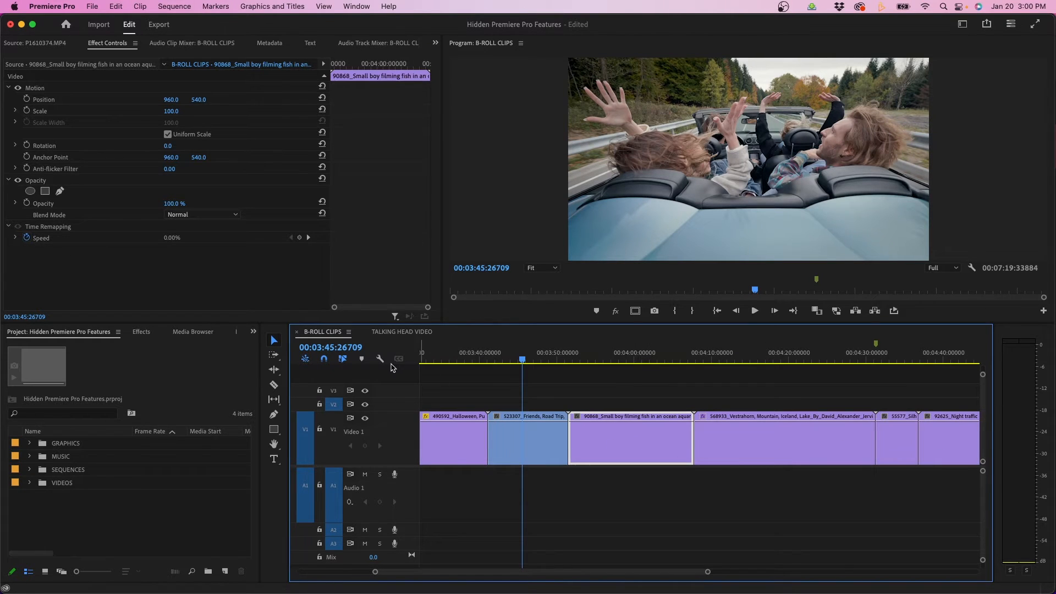
Enable Show Video Thumbnails in the Timeline Display Settings
{"action": "left_click", "coordinate": [380, 358]}
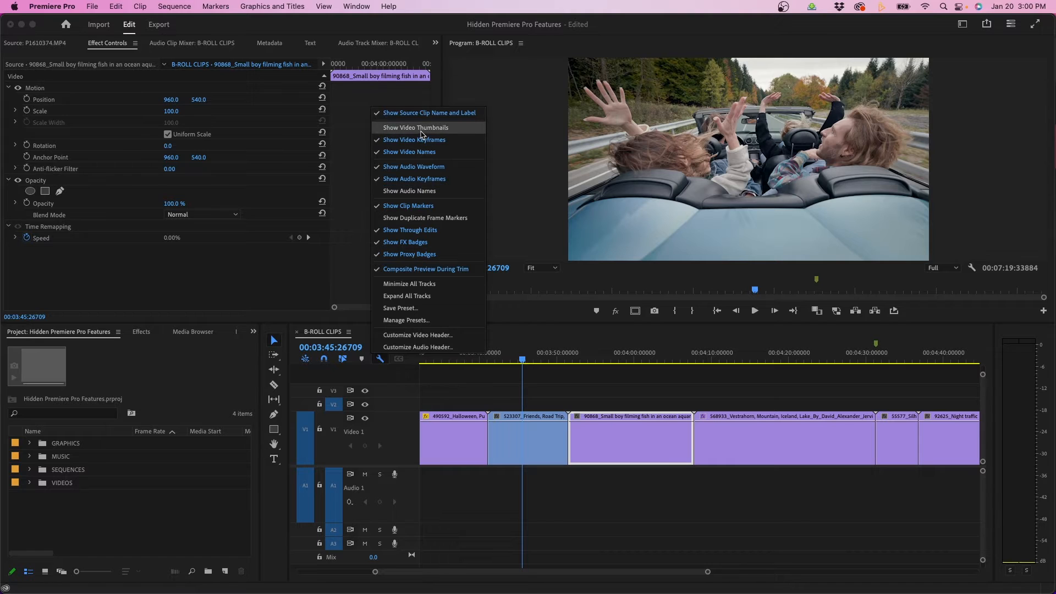
{"action": "left_click", "coordinate": [416, 127]}
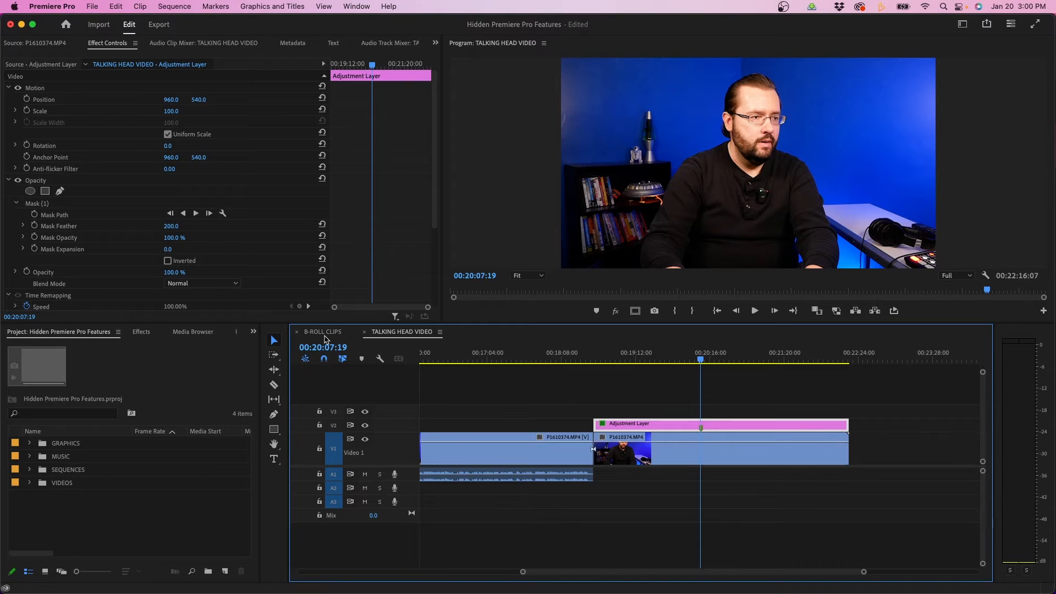
Select the adjustment layer's Mask (1) and move it over the speaker's head and shoulders
{"action": "left_click", "coordinate": [18, 180]}
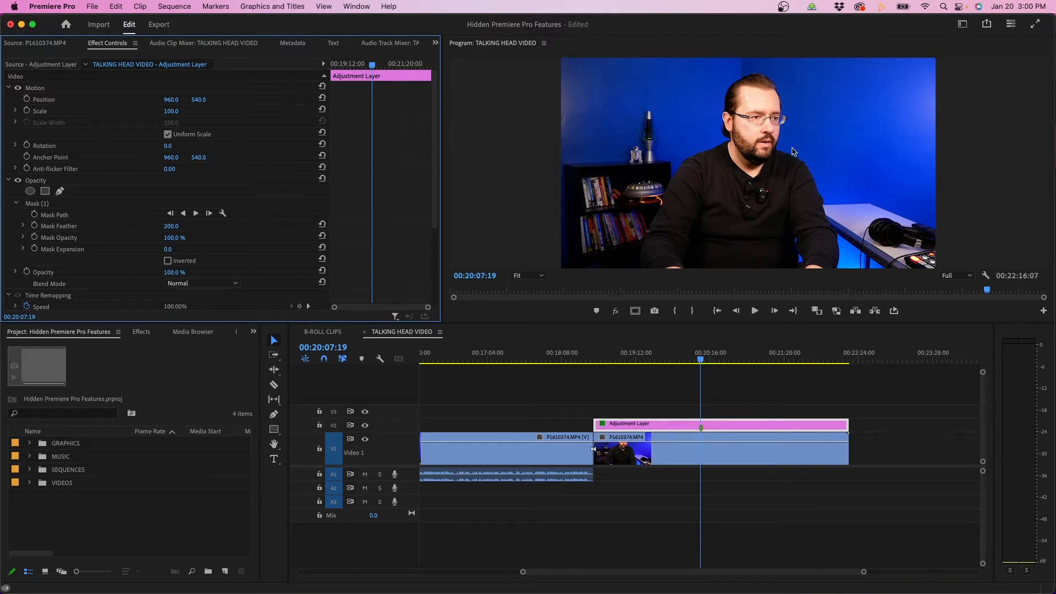
{"action": "mouse_move", "coordinate": [774, 155]}
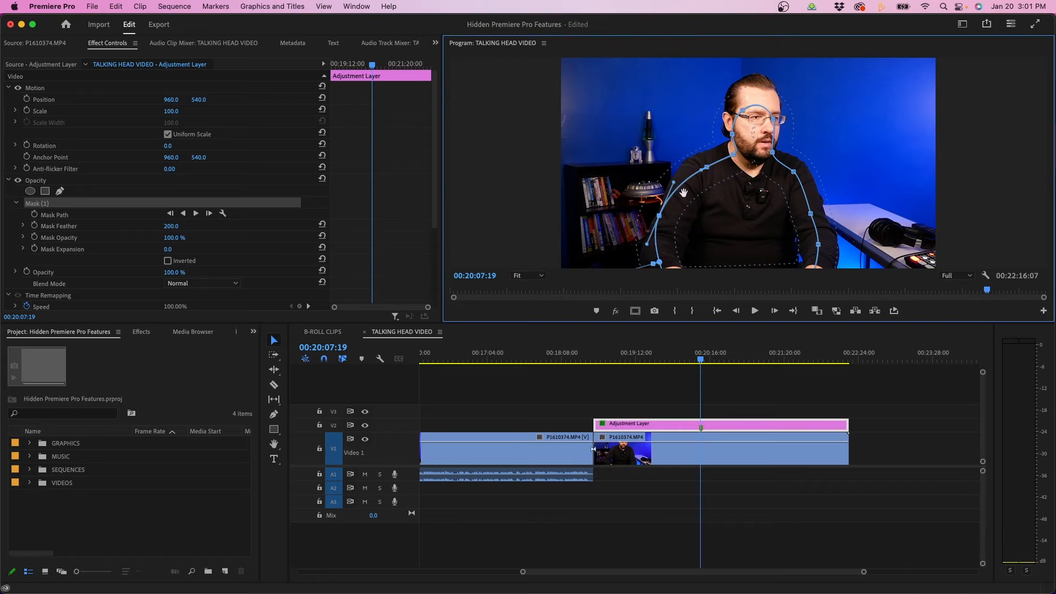
{"action": "left_click_drag", "start_coordinate": [682, 190], "coordinate": [701, 159]}
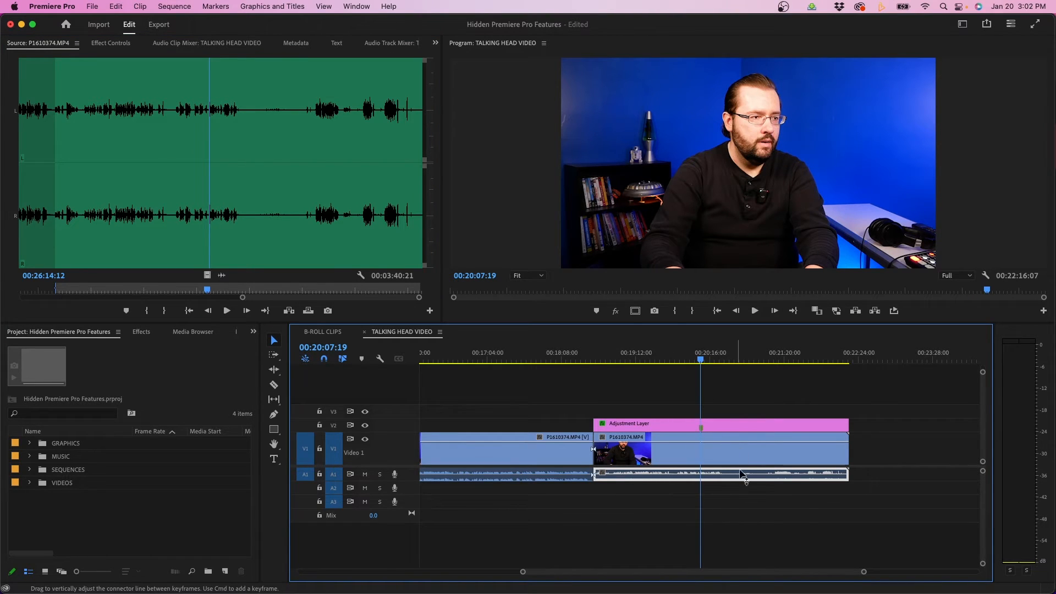
Return to the B-ROLL CLIPS sequence
{"action": "left_click", "coordinate": [322, 331]}
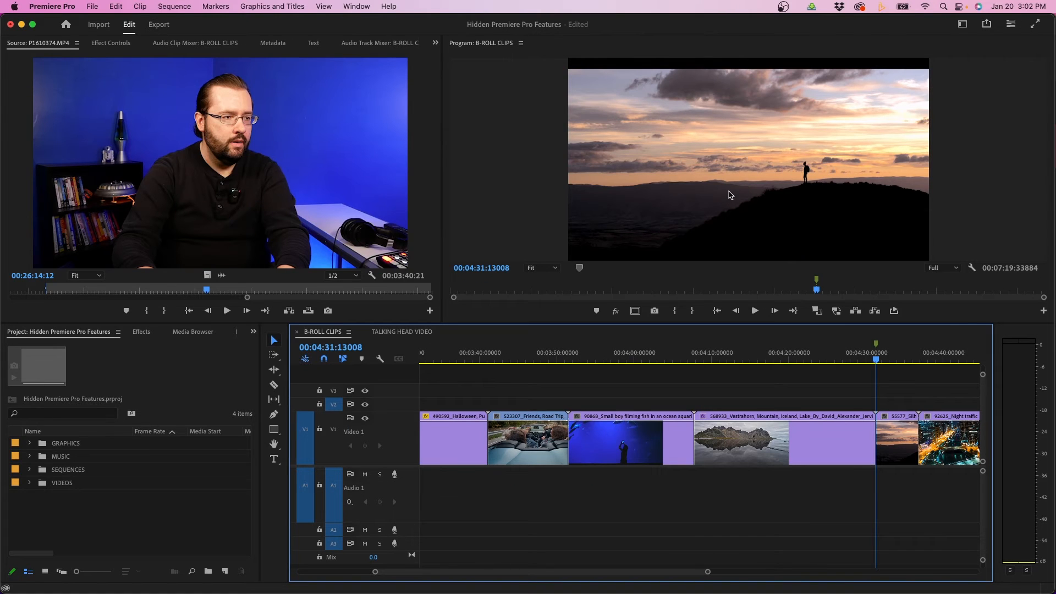
{"action": "mouse_move", "coordinate": [877, 196]}
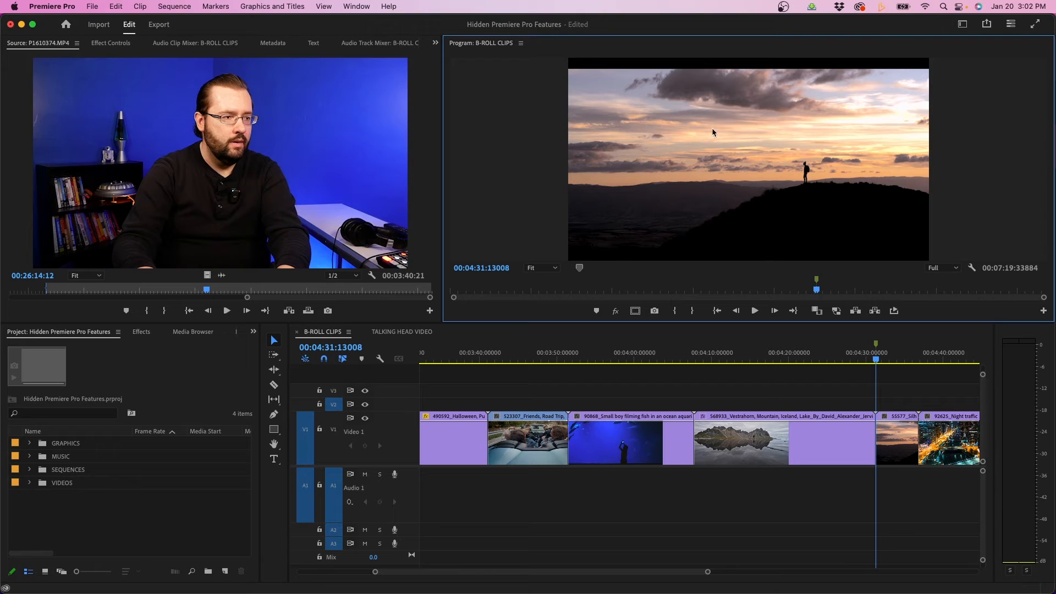
{"action": "mouse_move", "coordinate": [813, 122]}
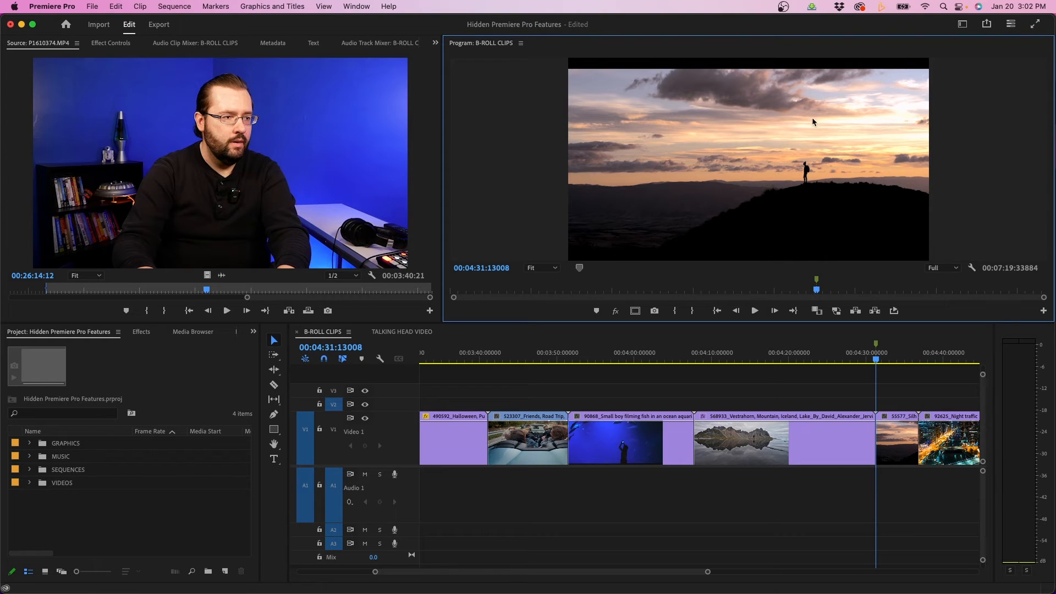
Open the Program Monitor Settings menu showing the Comparison View option
{"action": "left_click", "coordinate": [521, 43]}
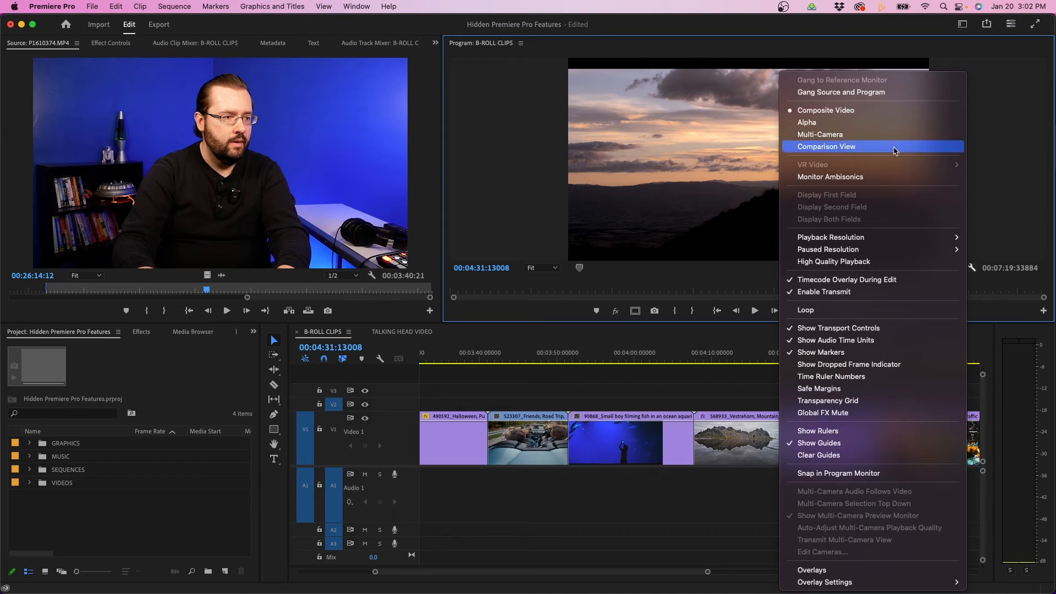
Turn on Comparison View, try the split layout and return to side-by-side
{"action": "left_click", "coordinate": [826, 146]}
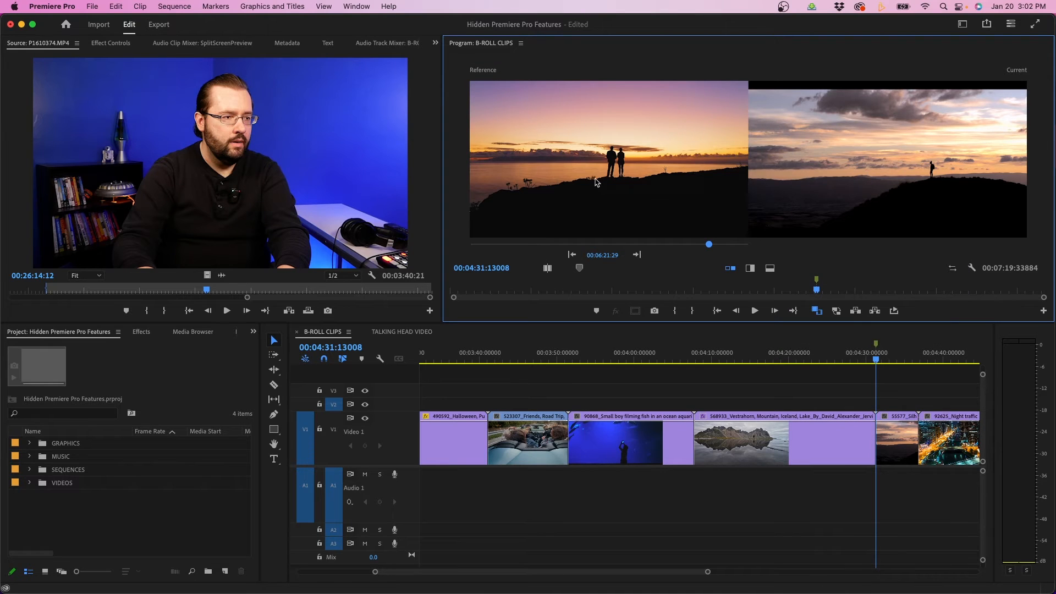
{"action": "mouse_move", "coordinate": [730, 288]}
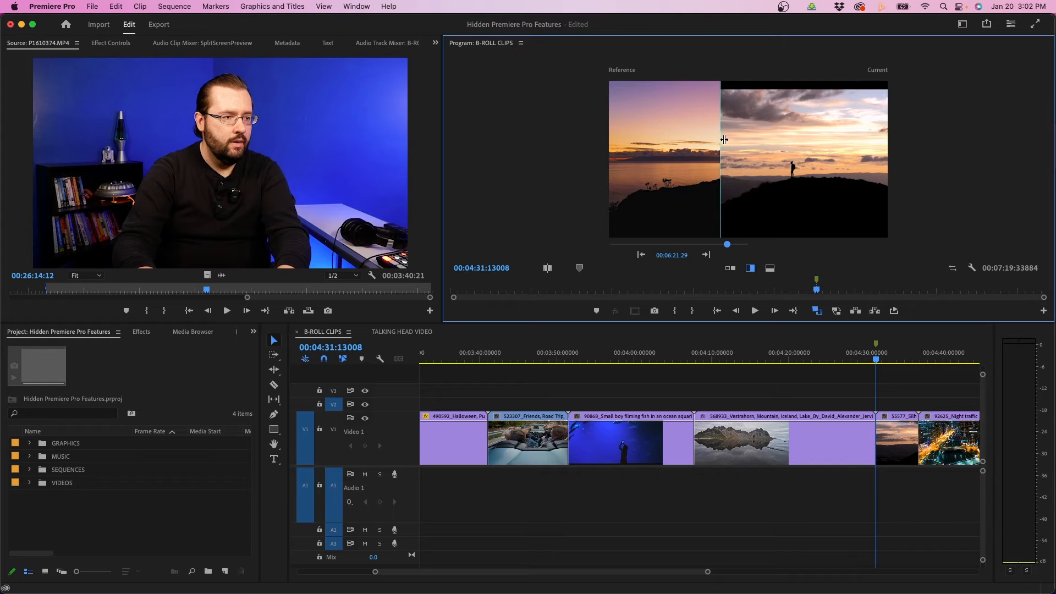
{"action": "left_click_drag", "start_coordinate": [723, 140], "coordinate": [757, 148]}
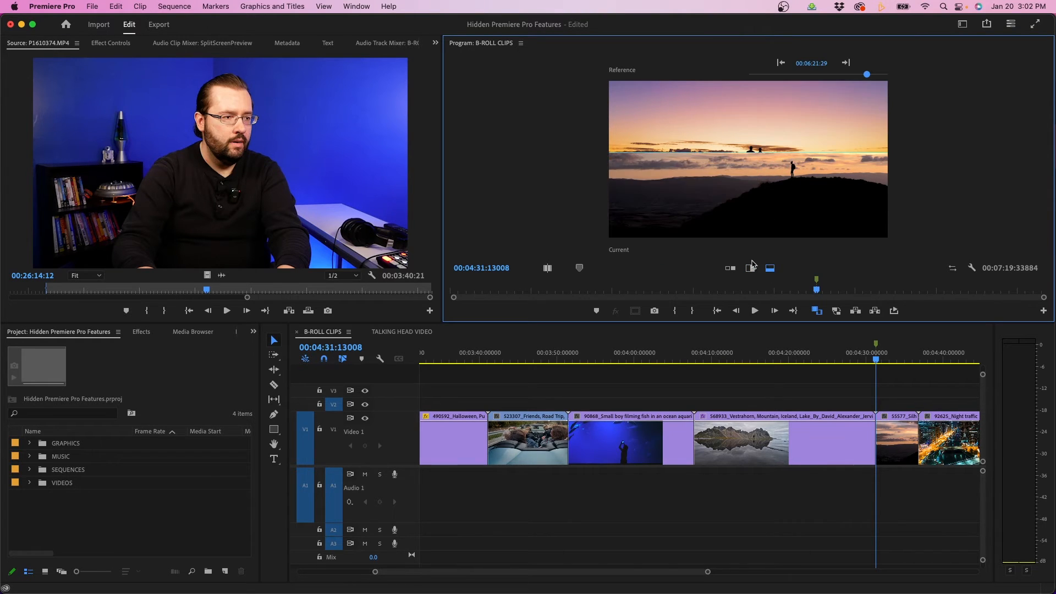
{"action": "left_click", "coordinate": [729, 269]}
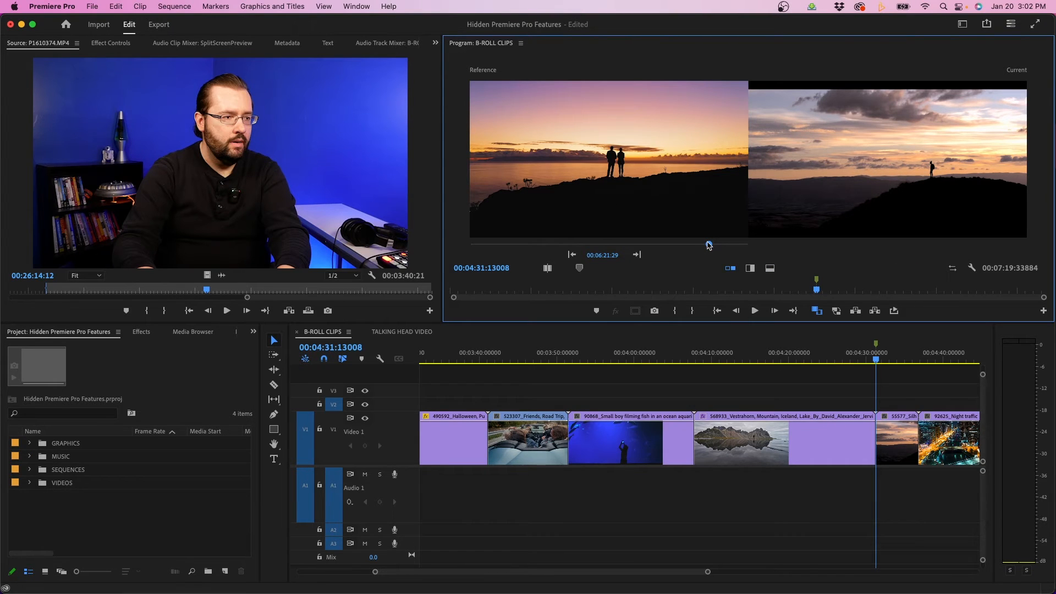
Scrub the reference frame back to the sunset couple and select the current silhouette clip
{"action": "left_click_drag", "start_coordinate": [708, 245], "coordinate": [682, 244]}
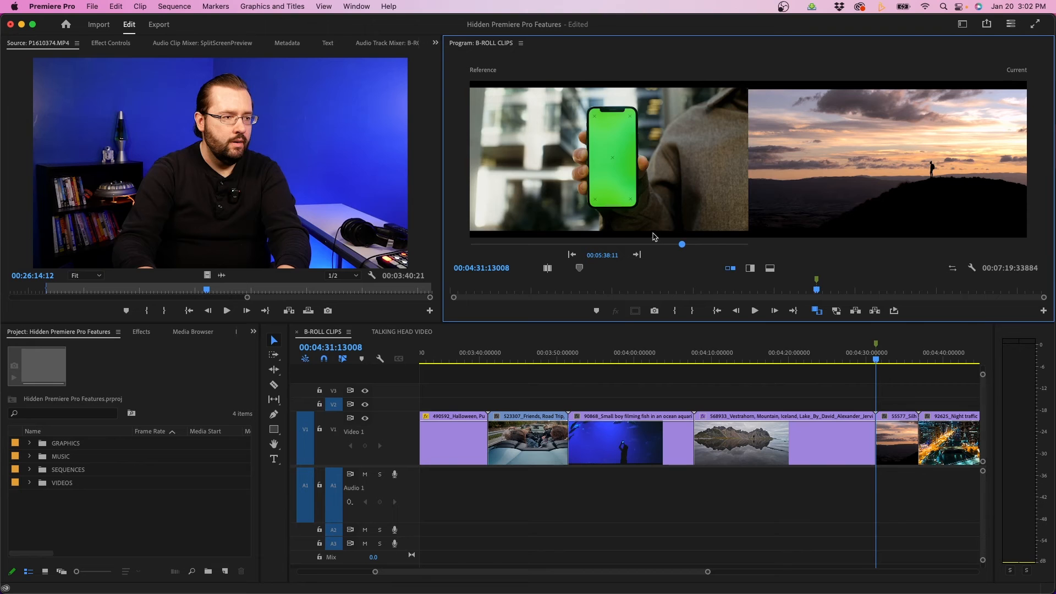
{"action": "left_click_drag", "start_coordinate": [681, 244], "coordinate": [705, 244]}
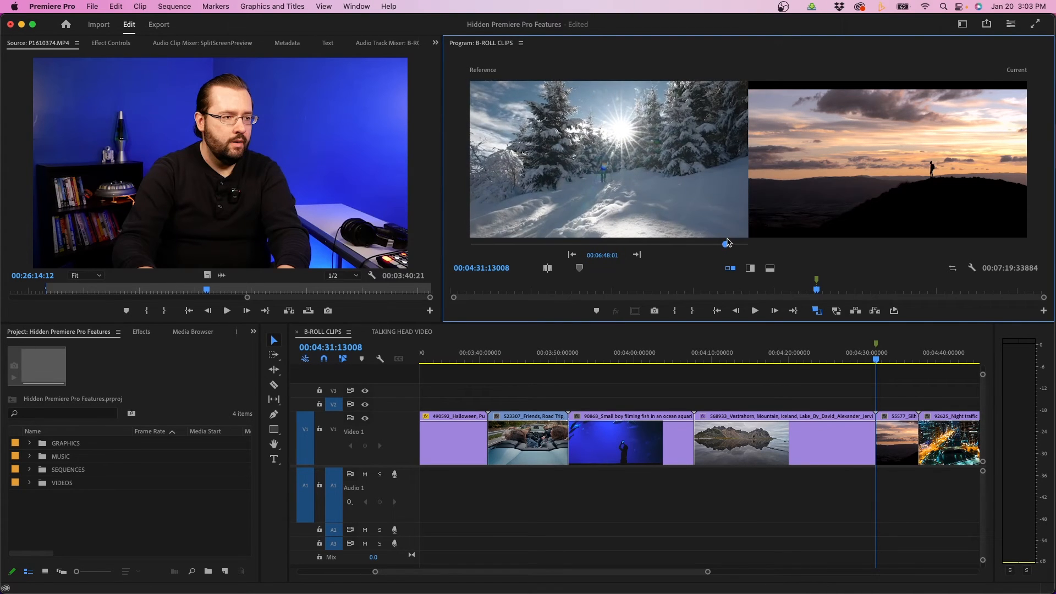
{"action": "left_click_drag", "start_coordinate": [726, 242], "coordinate": [680, 245]}
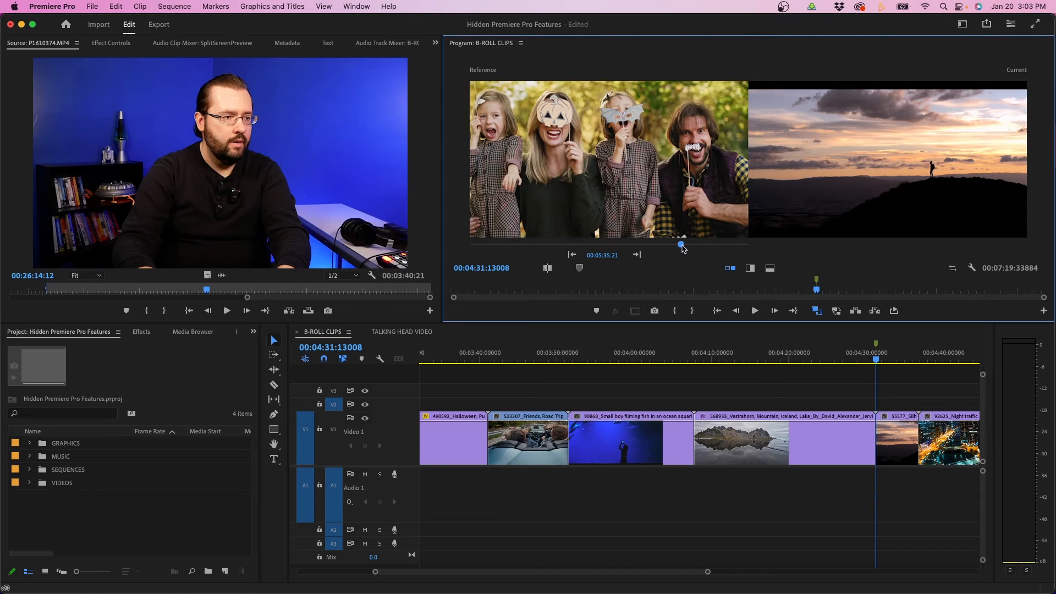
{"action": "left_click_drag", "start_coordinate": [680, 244], "coordinate": [711, 244]}
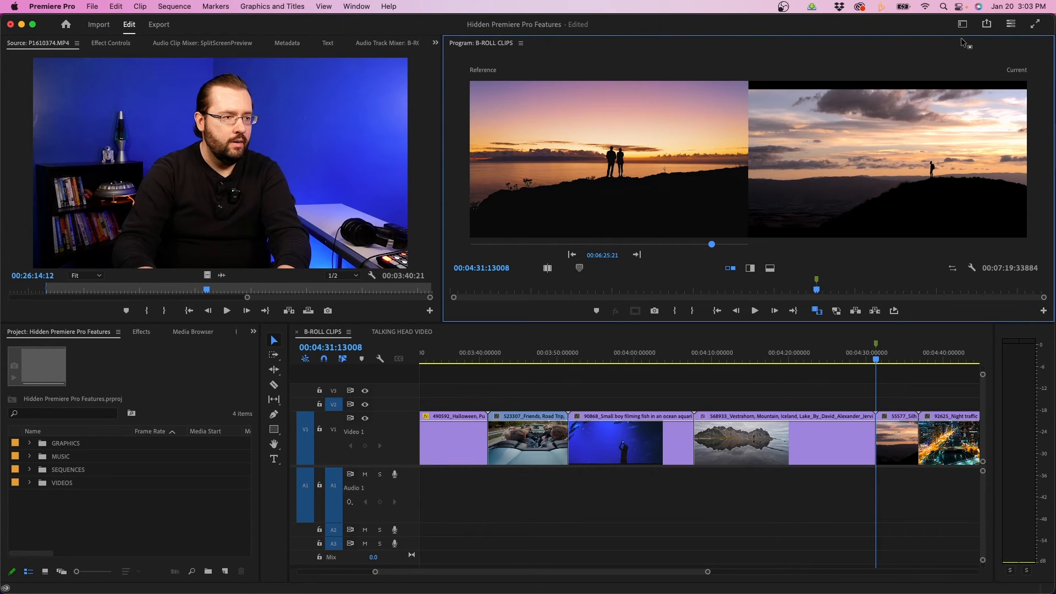
{"action": "mouse_move", "coordinate": [860, 154]}
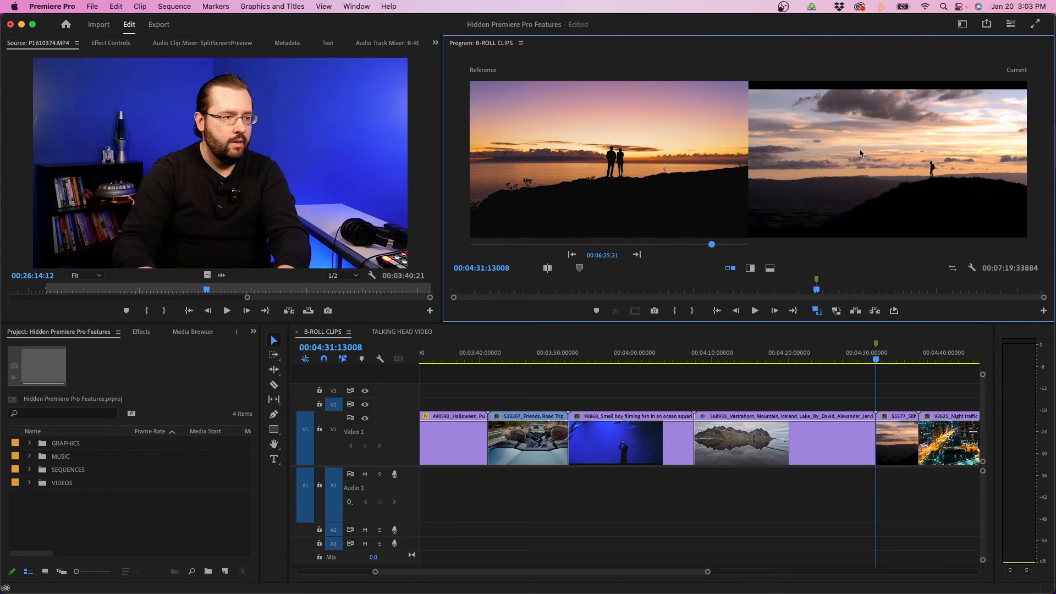
{"action": "left_click", "coordinate": [895, 443]}
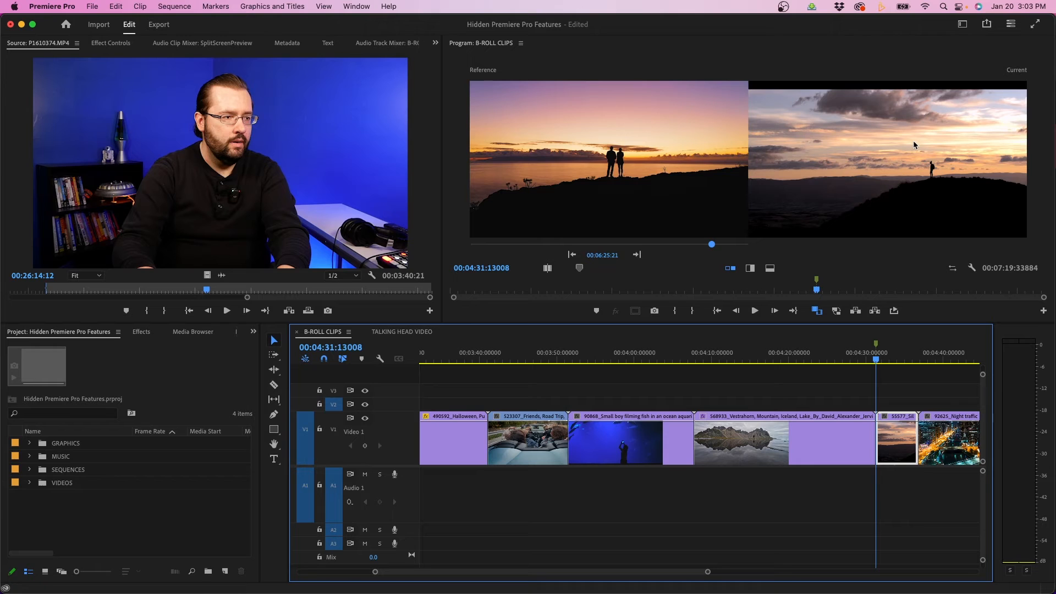
Switch to the Color workspace and apply Color Match in Lumetri's Color Wheels & Match section
{"action": "left_click", "coordinate": [963, 24]}
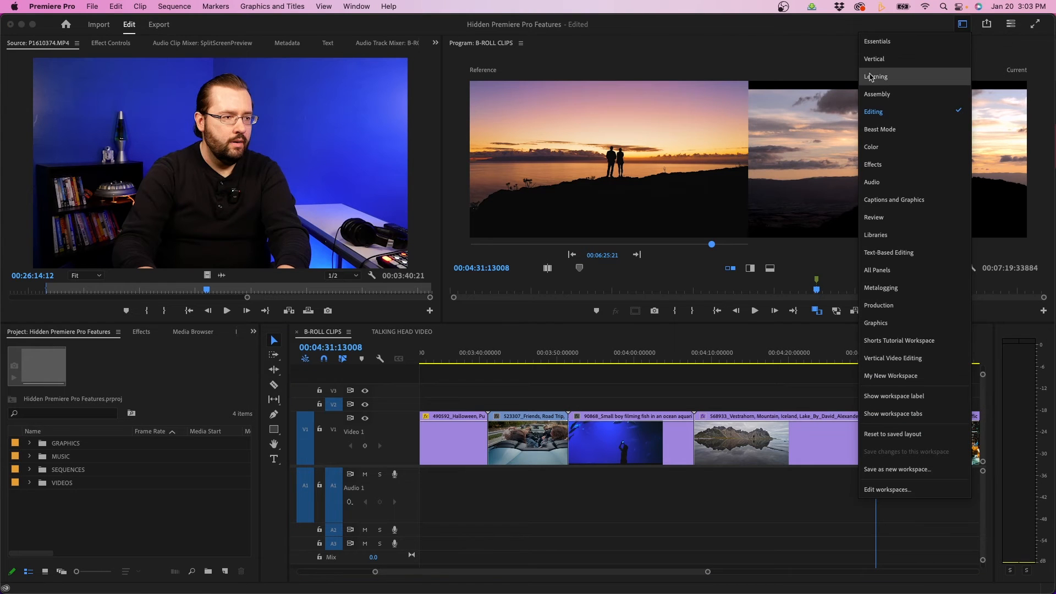
{"action": "left_click", "coordinate": [871, 146]}
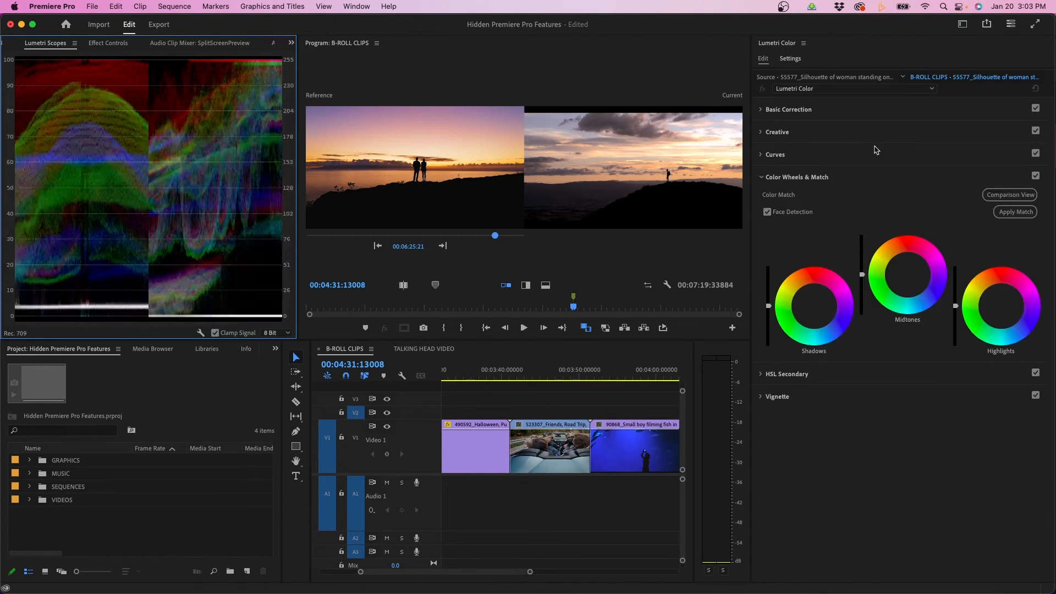
{"action": "left_click", "coordinate": [799, 176]}
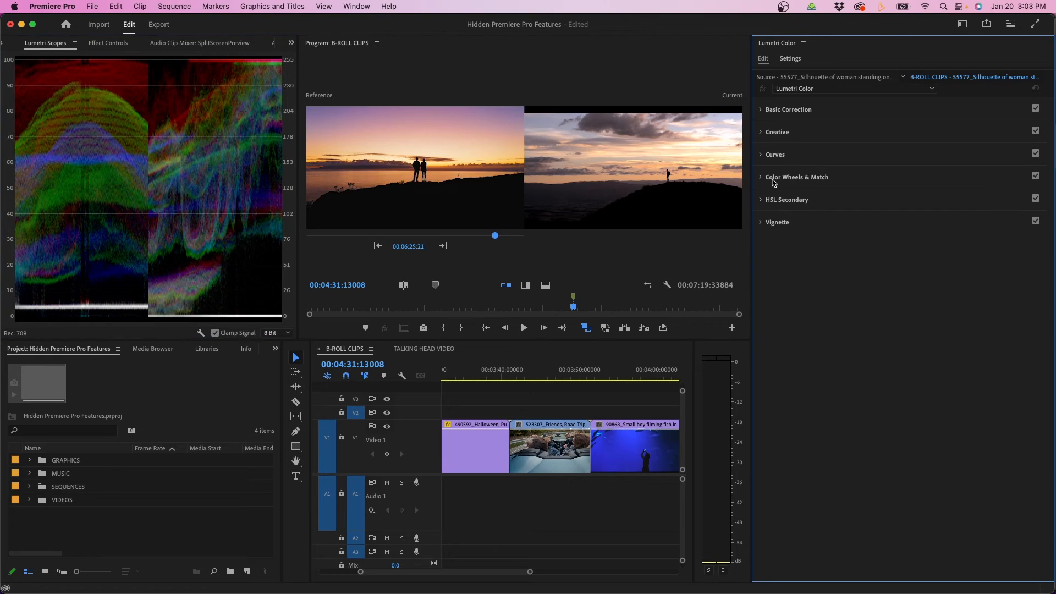
{"action": "left_click", "coordinate": [797, 176]}
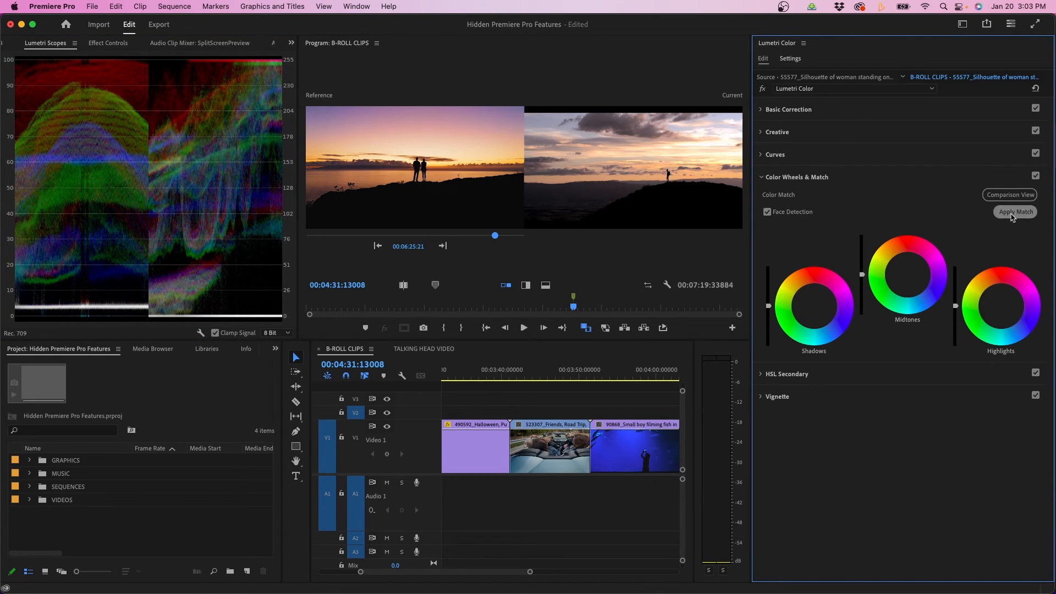
{"action": "left_click", "coordinate": [1015, 211]}
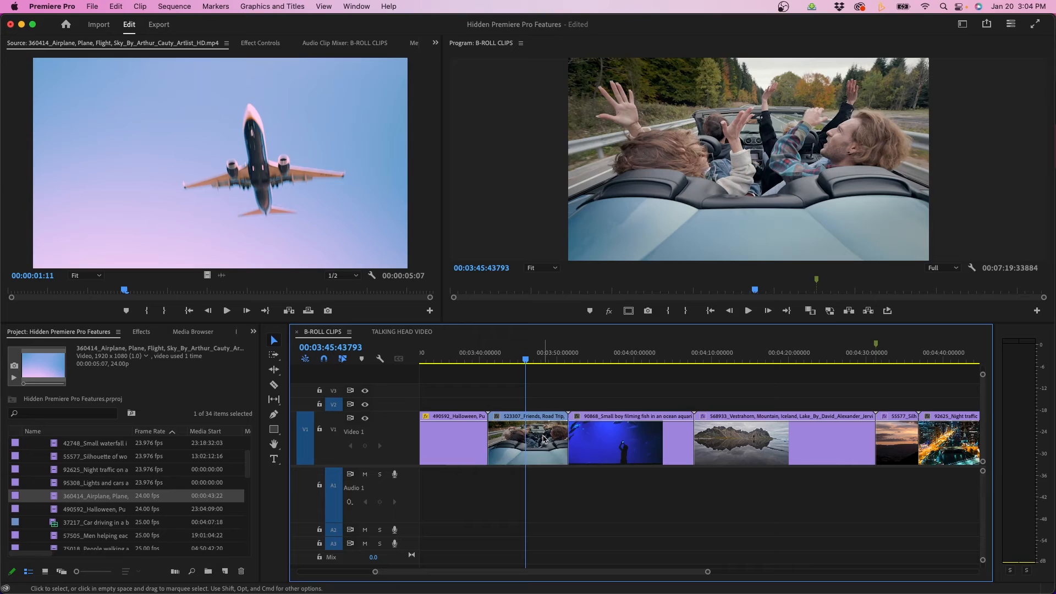
Replace the Friends Road Trip clip with the airplane footage from the Source Monitor
{"action": "left_click", "coordinate": [527, 441]}
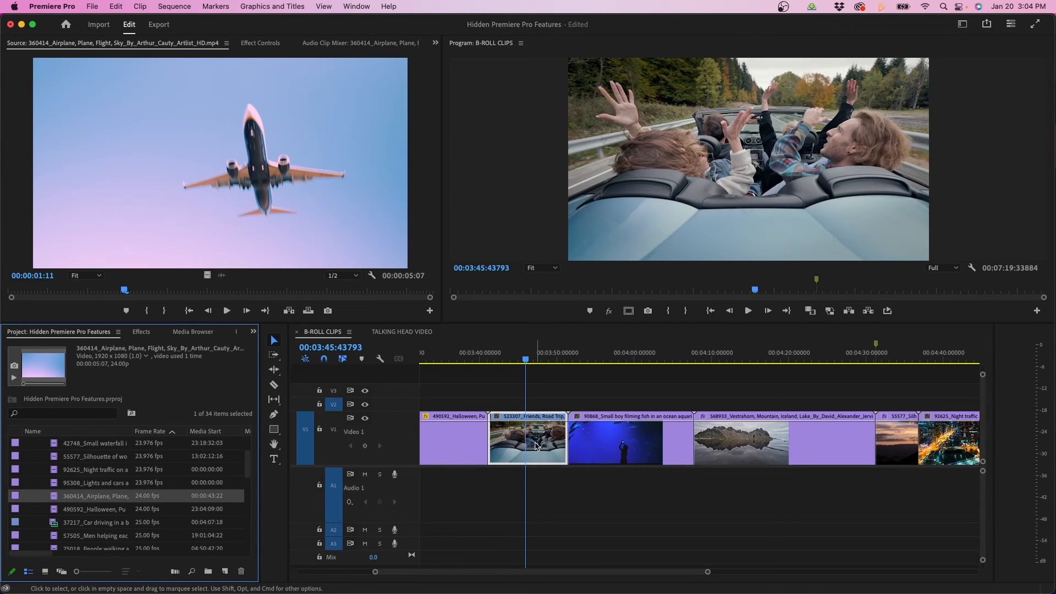
{"action": "right_click", "coordinate": [527, 442]}
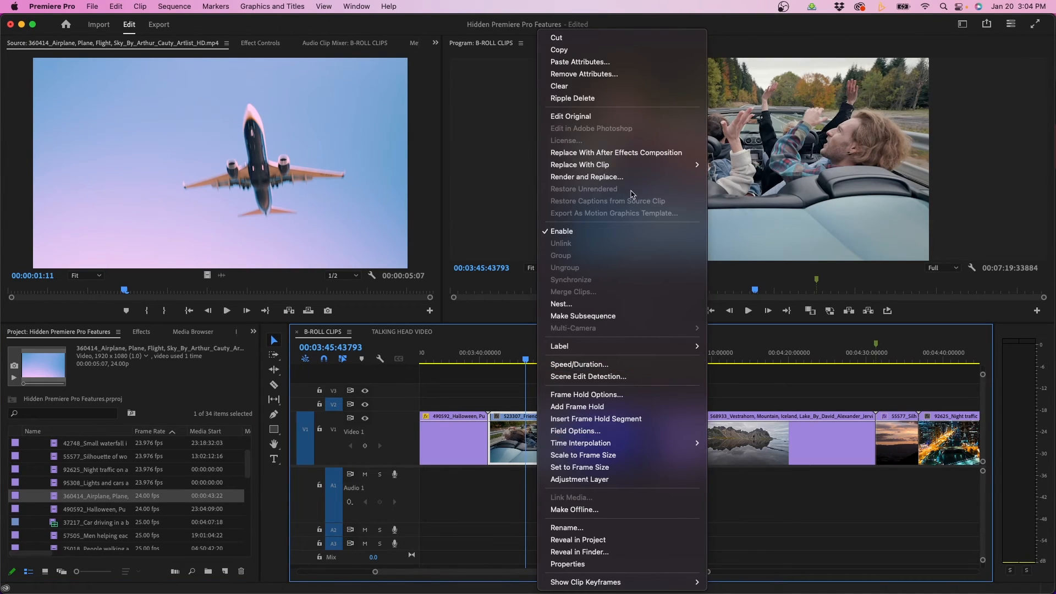
{"action": "mouse_move", "coordinate": [580, 164]}
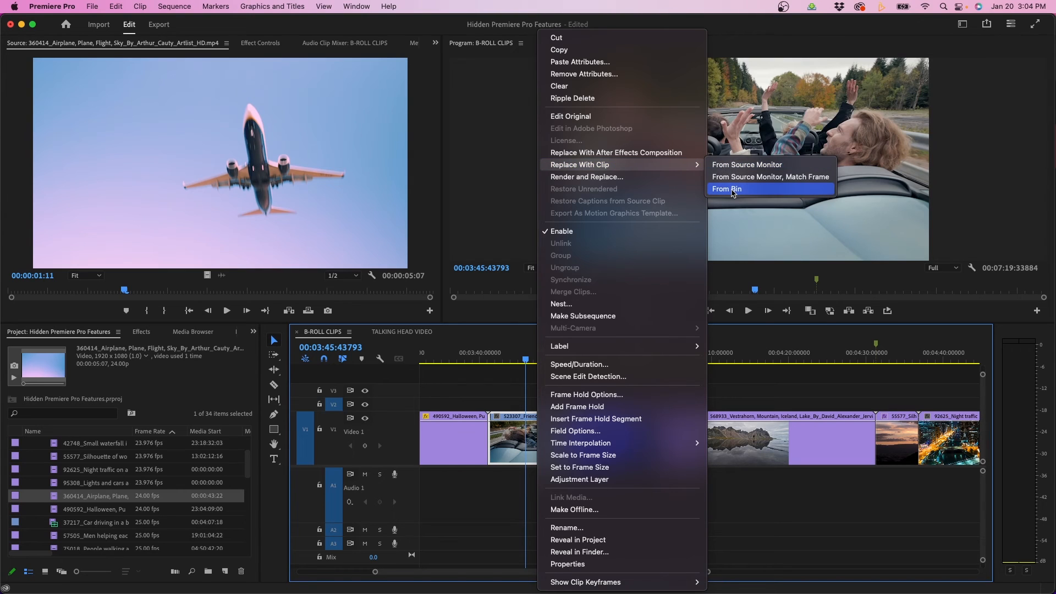
{"action": "mouse_move", "coordinate": [746, 164]}
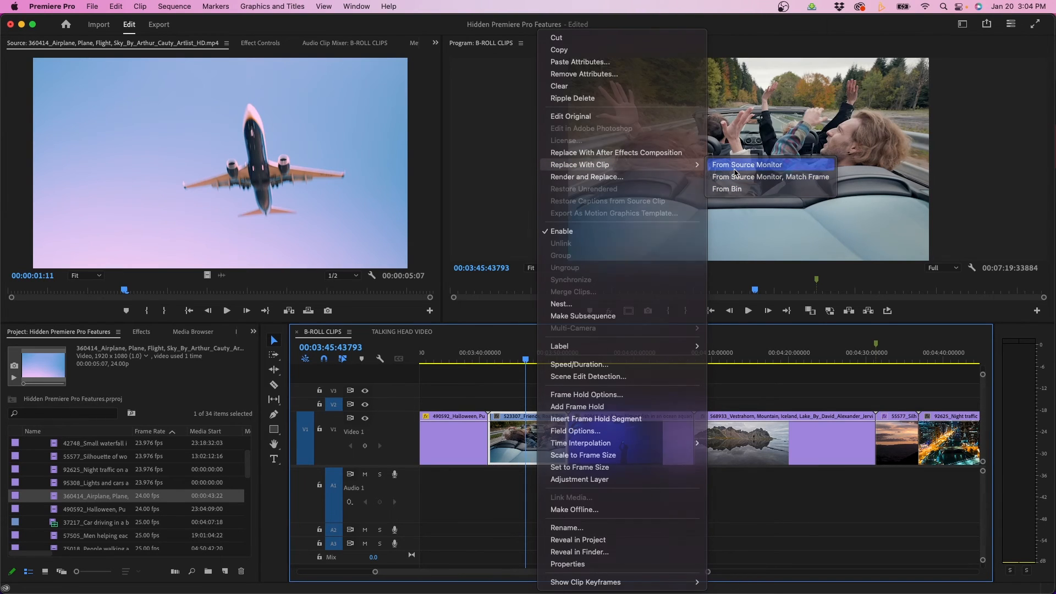
{"action": "left_click", "coordinate": [748, 164]}
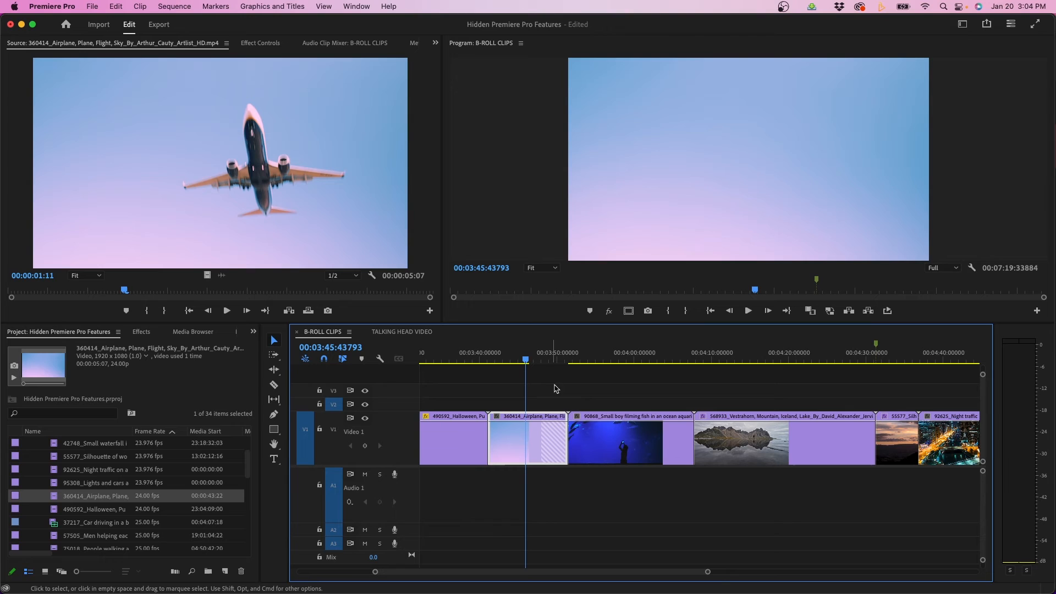
{"action": "right_click", "coordinate": [527, 441]}
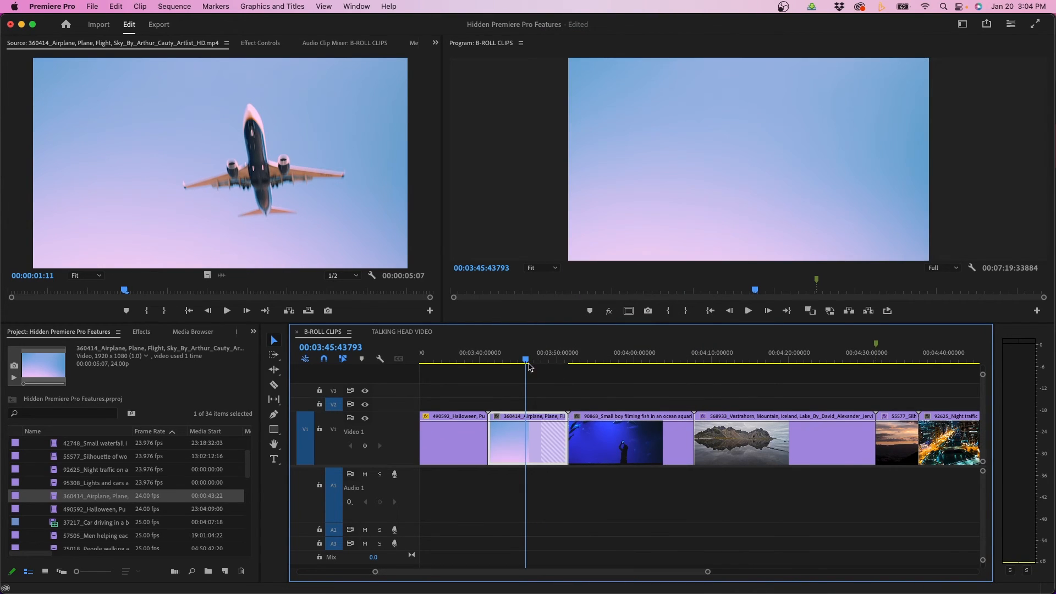
{"action": "left_click", "coordinate": [499, 358]}
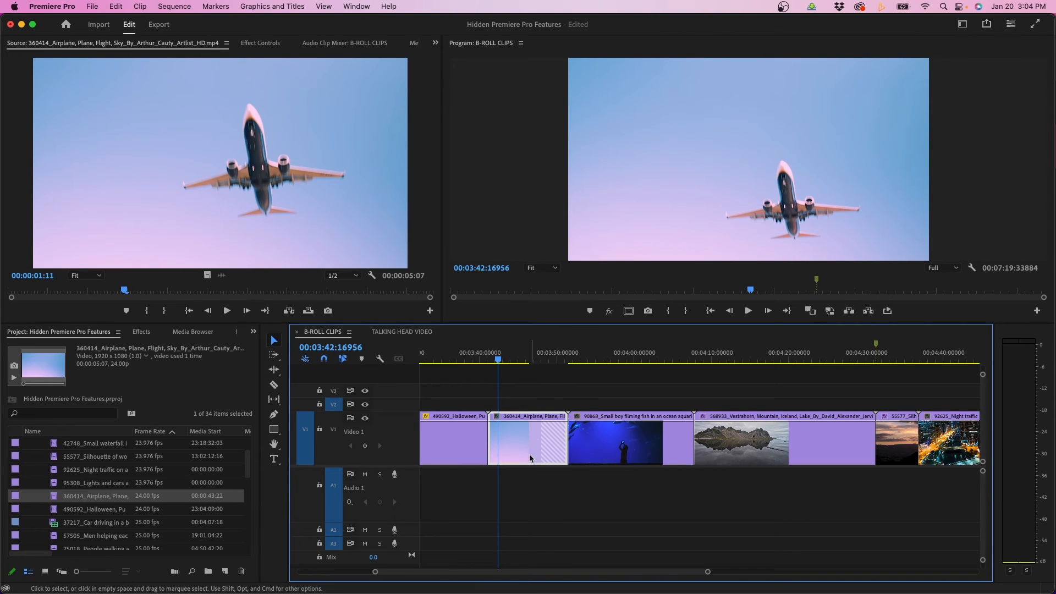
Select the replaced clip to confirm the airplane-window sunset shot plays under the TRAVEL title
{"action": "left_click", "coordinate": [558, 352]}
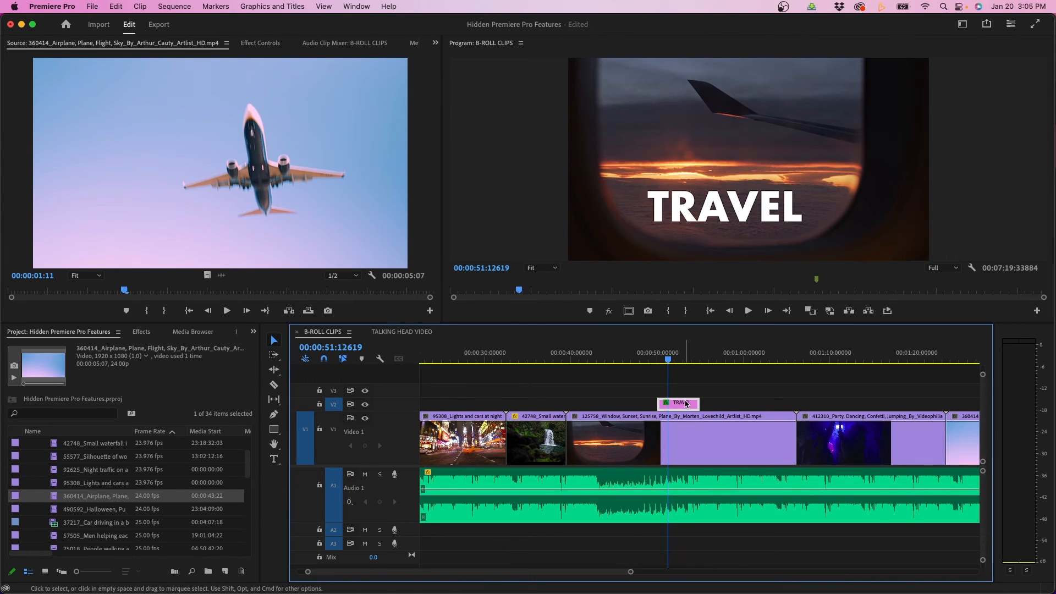
{"action": "mouse_move", "coordinate": [662, 378]}
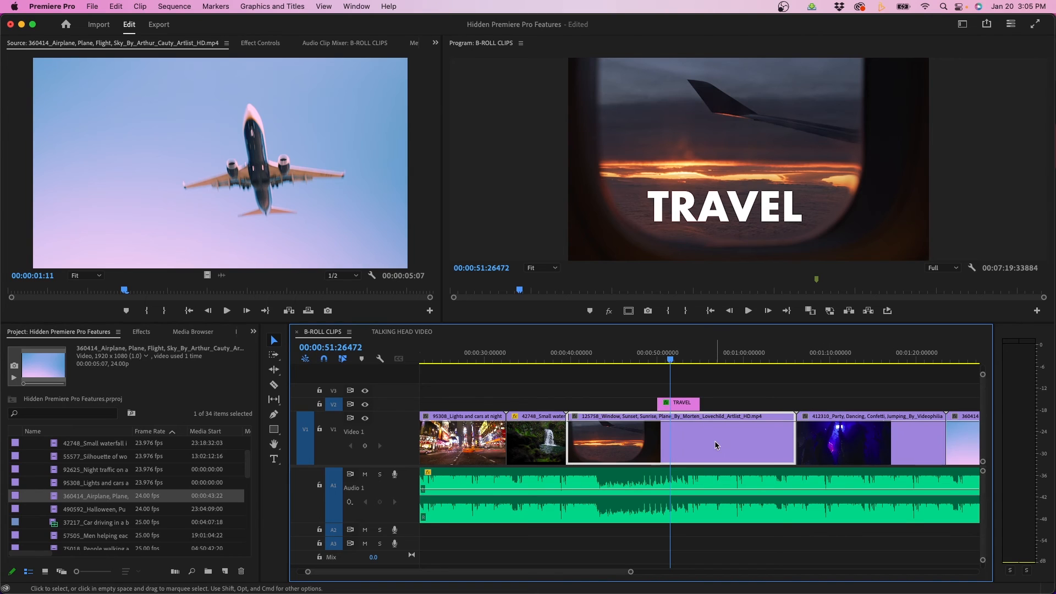
Select the TRAVEL graphic and show its position and scale keyframes in Effect Controls
{"action": "left_click", "coordinate": [727, 438]}
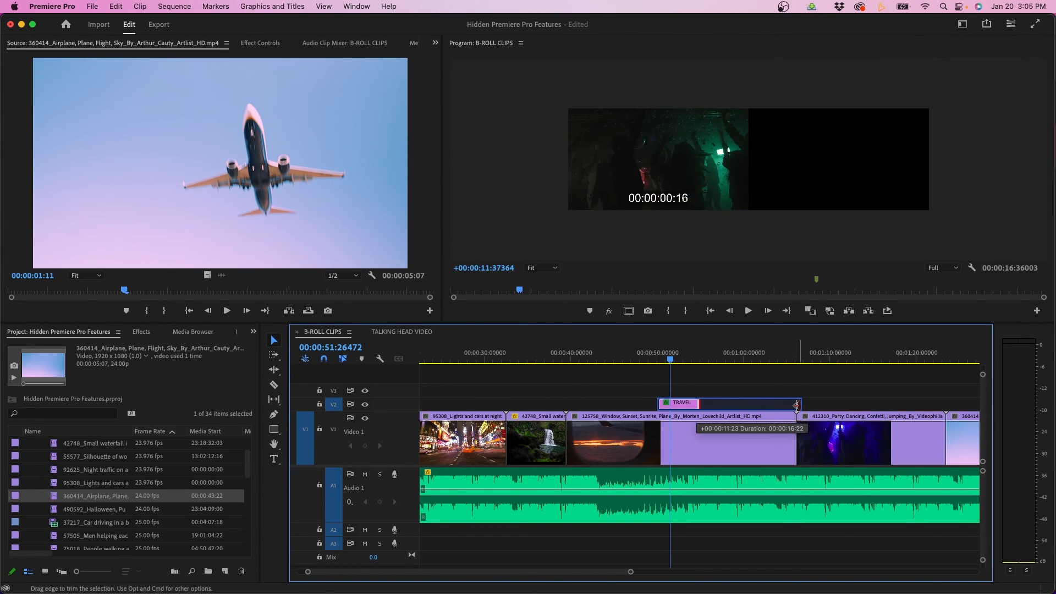
{"action": "left_click", "coordinate": [261, 43]}
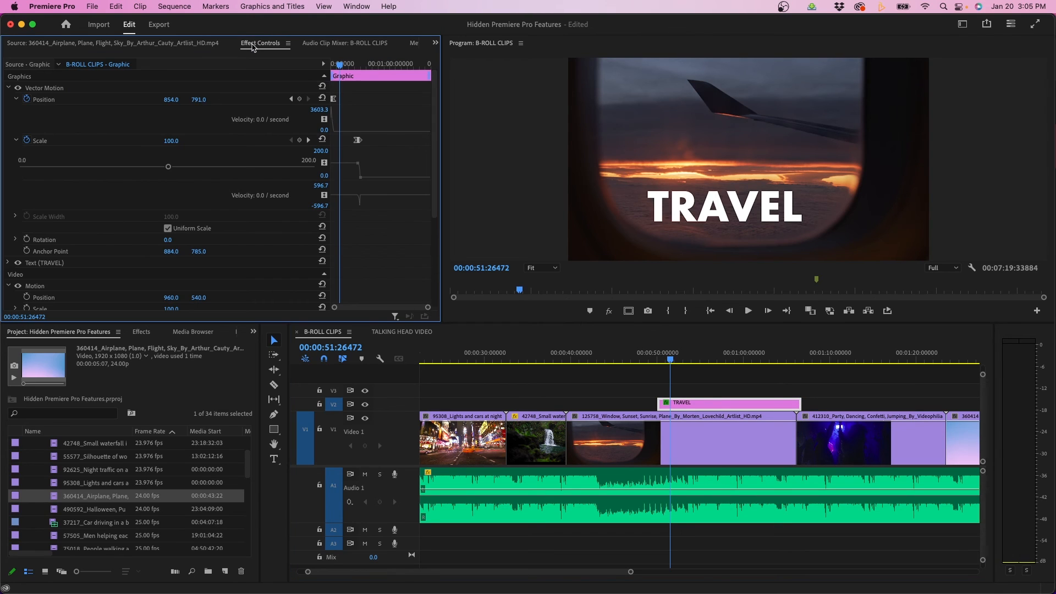
{"action": "mouse_move", "coordinate": [380, 138]}
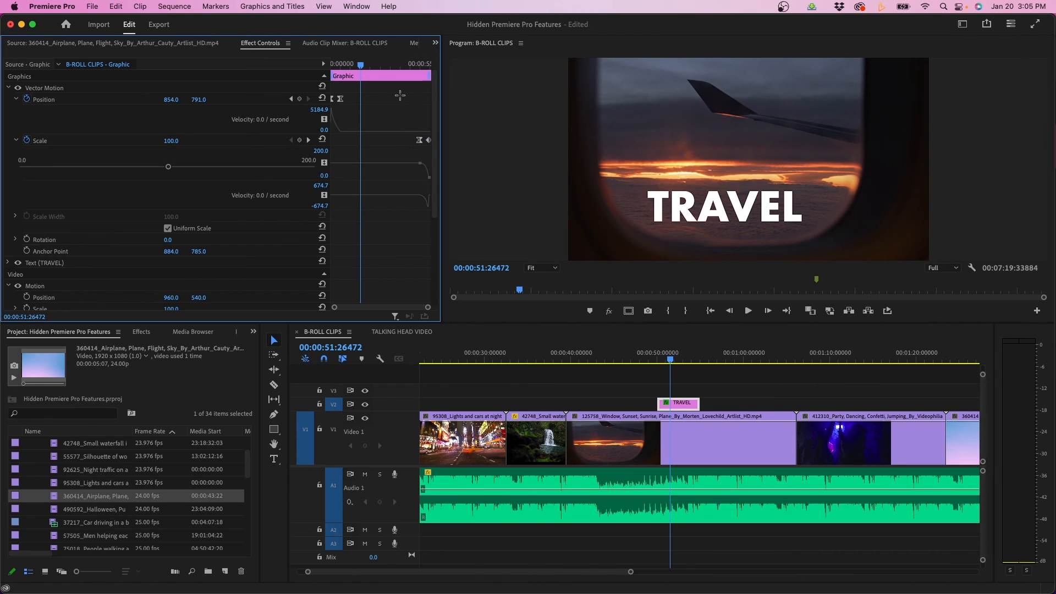
{"action": "mouse_move", "coordinate": [234, 69]}
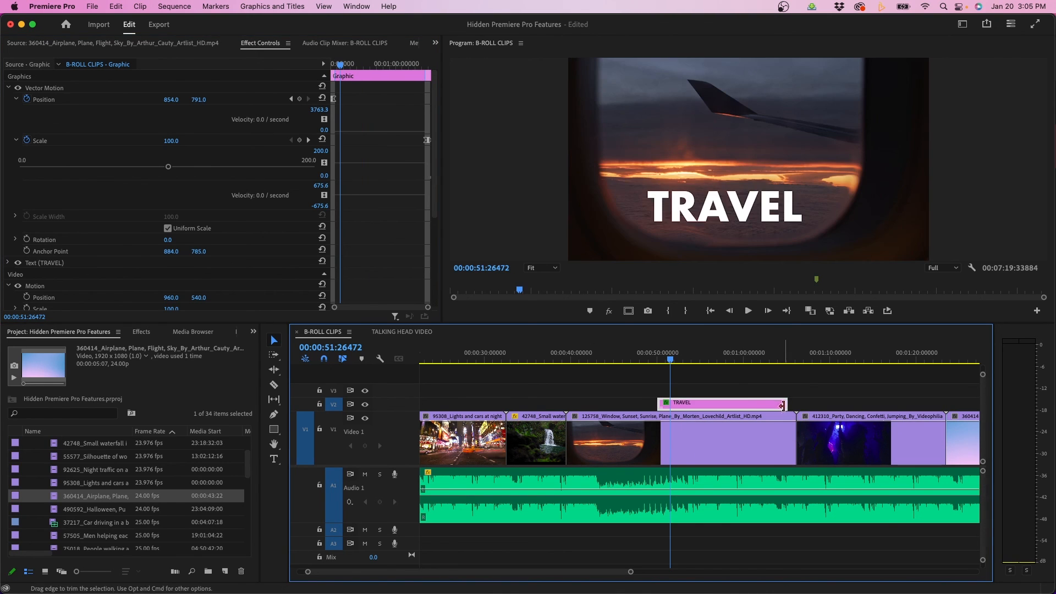
Preview the trimmed TRAVEL graphic's animation at a later point over the window clip
{"action": "left_click", "coordinate": [691, 353]}
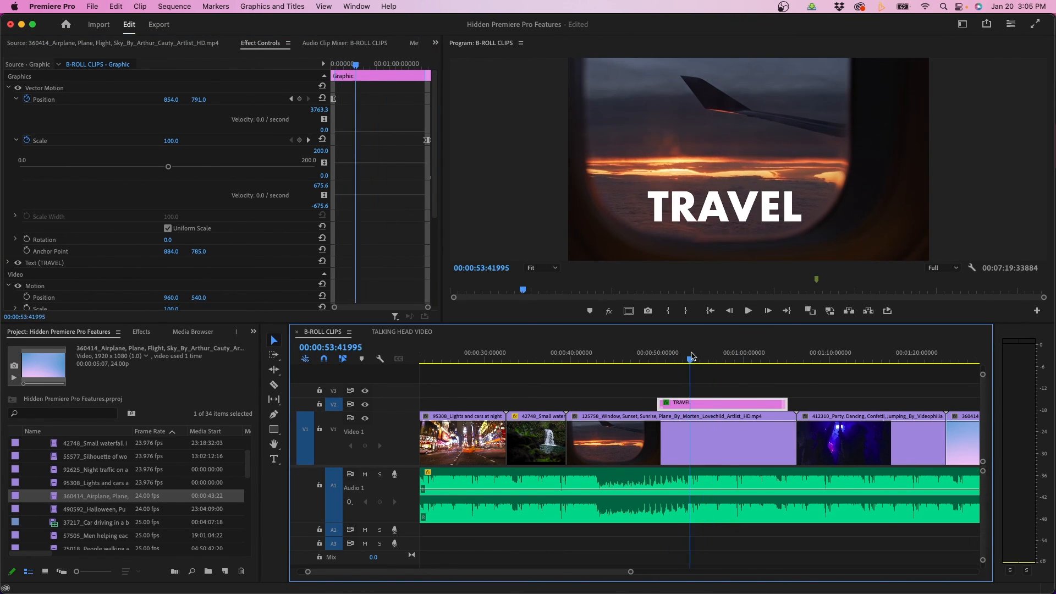